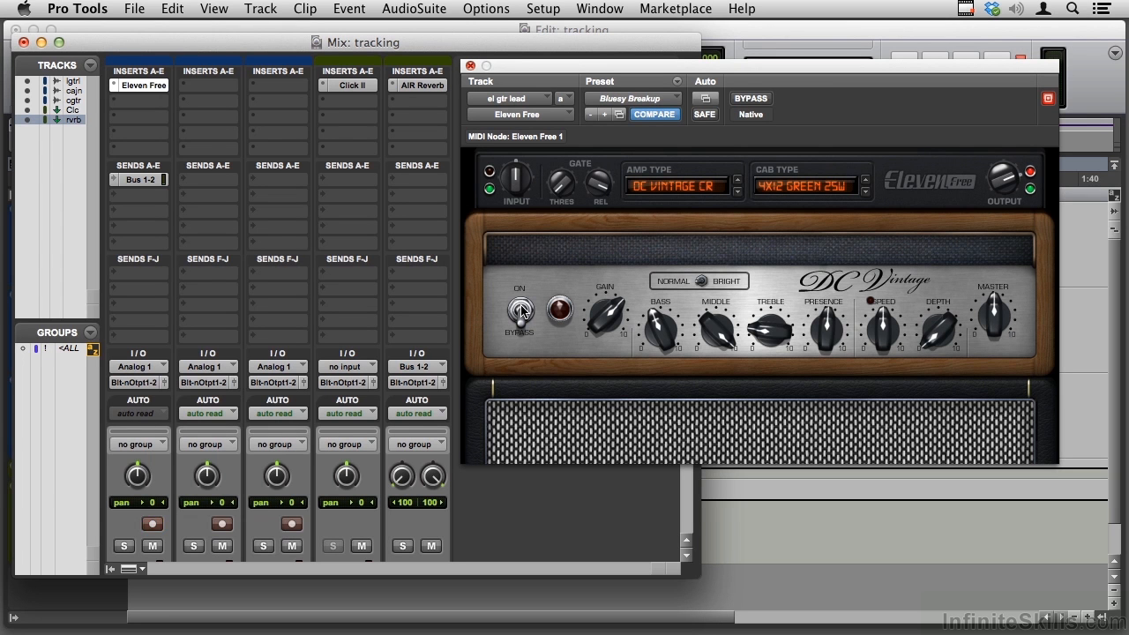
- Record-arm the el gtr lead track and bring up its Bus 1-2 send window
left_click(138, 526)
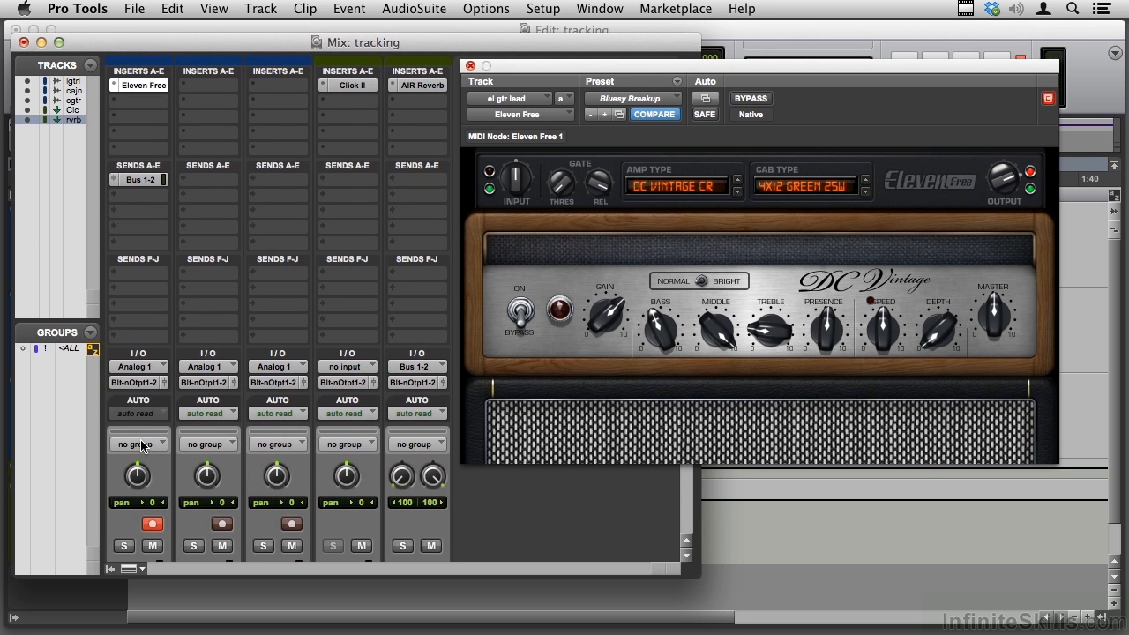
left_click(137, 273)
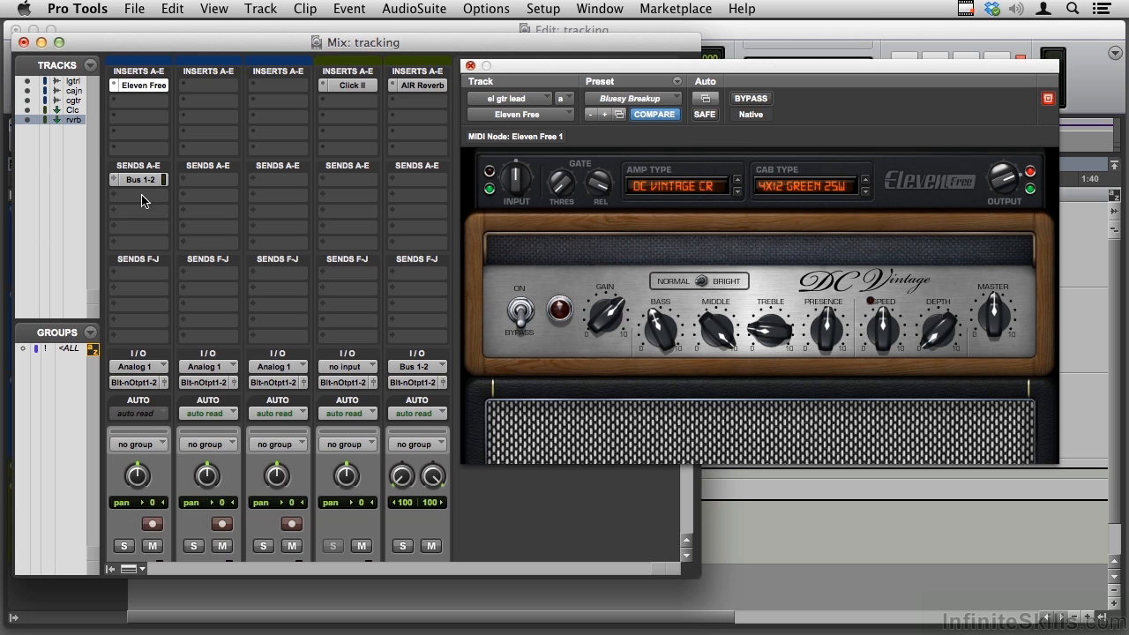
left_click(137, 526)
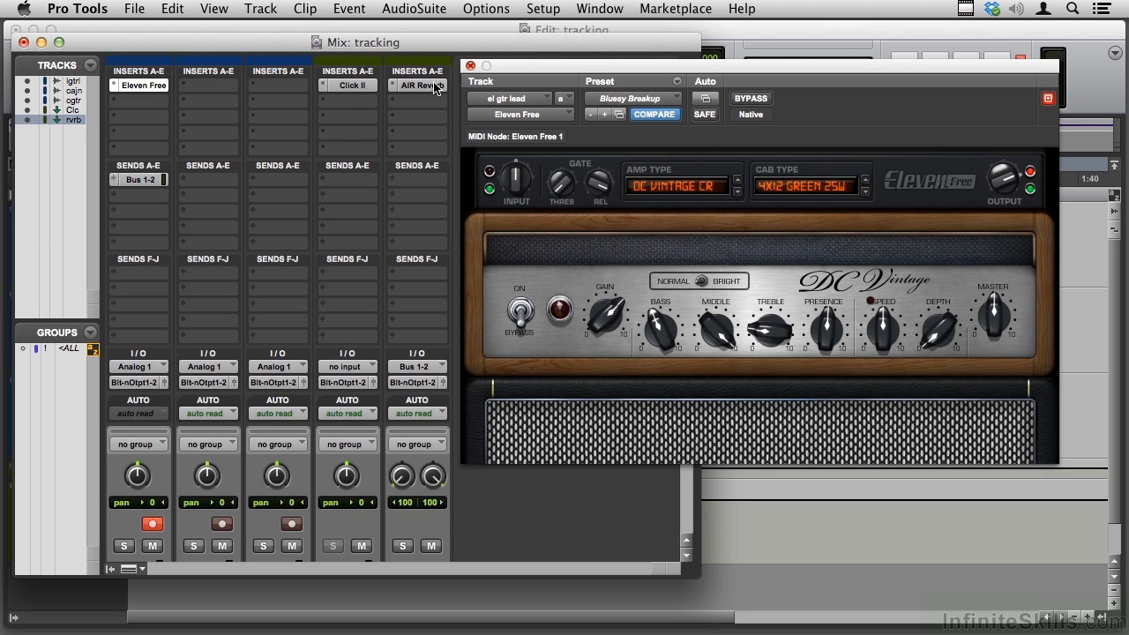
mouse_move(430, 92)
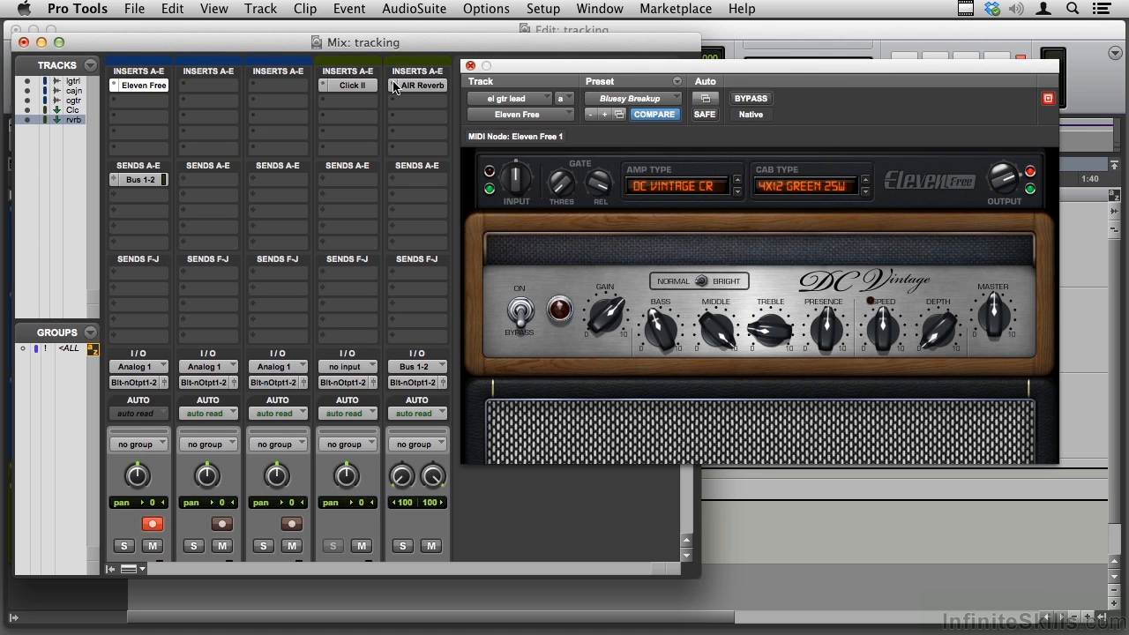
mouse_move(263, 187)
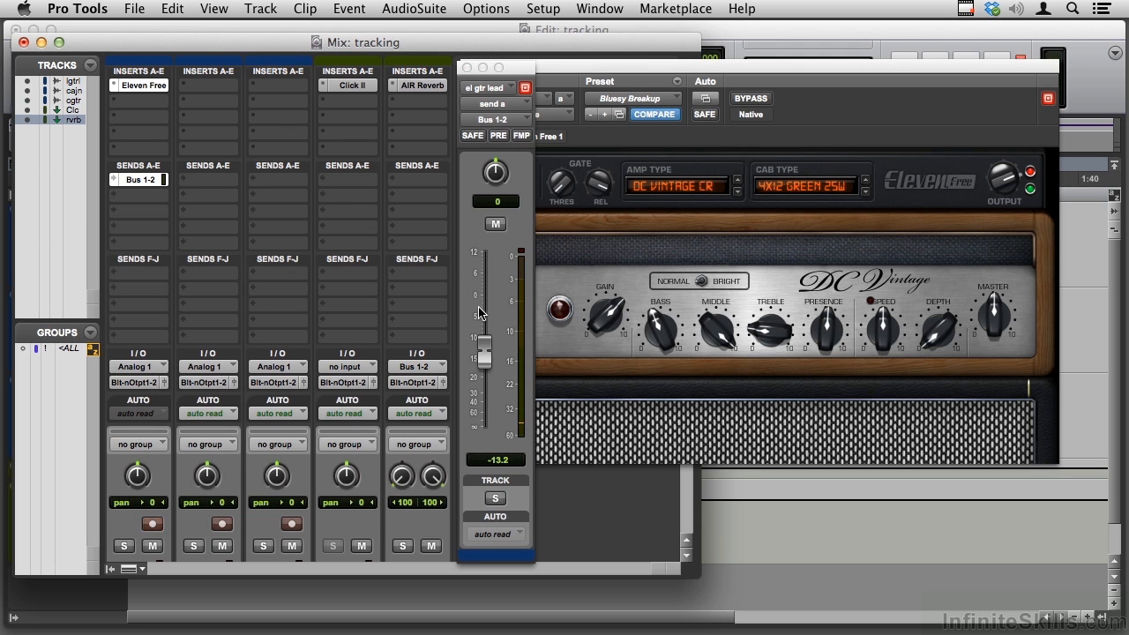
- Raise, lower and fine-tune the lead guitar's Bus 1-2 send fader level
left_click_drag(483, 351, 483, 291)
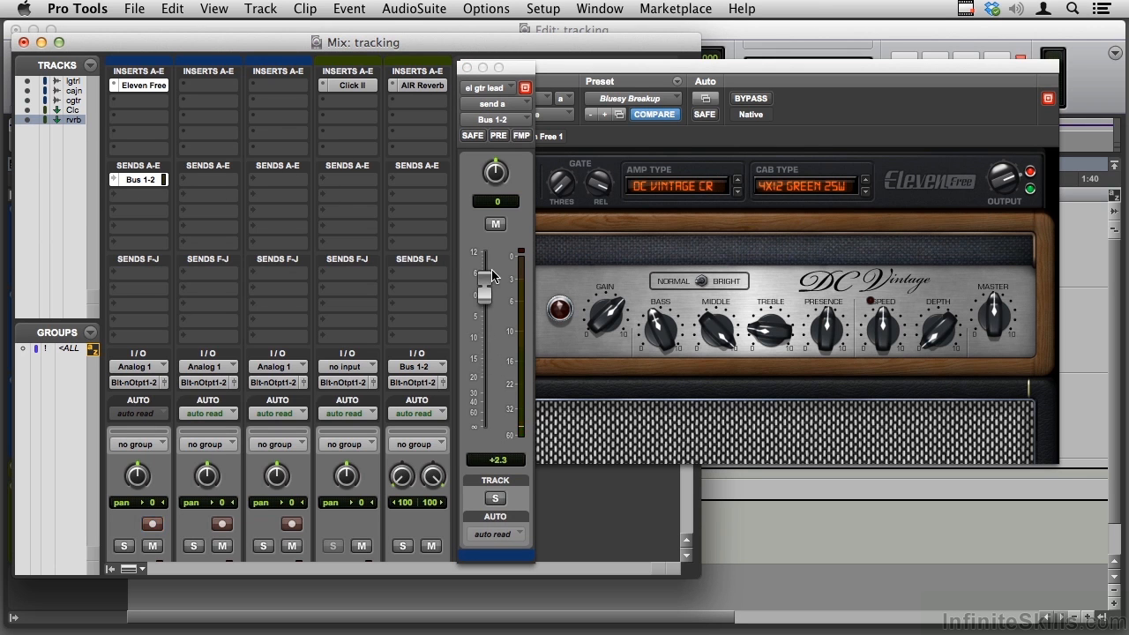
left_click_drag(483, 274, 483, 349)
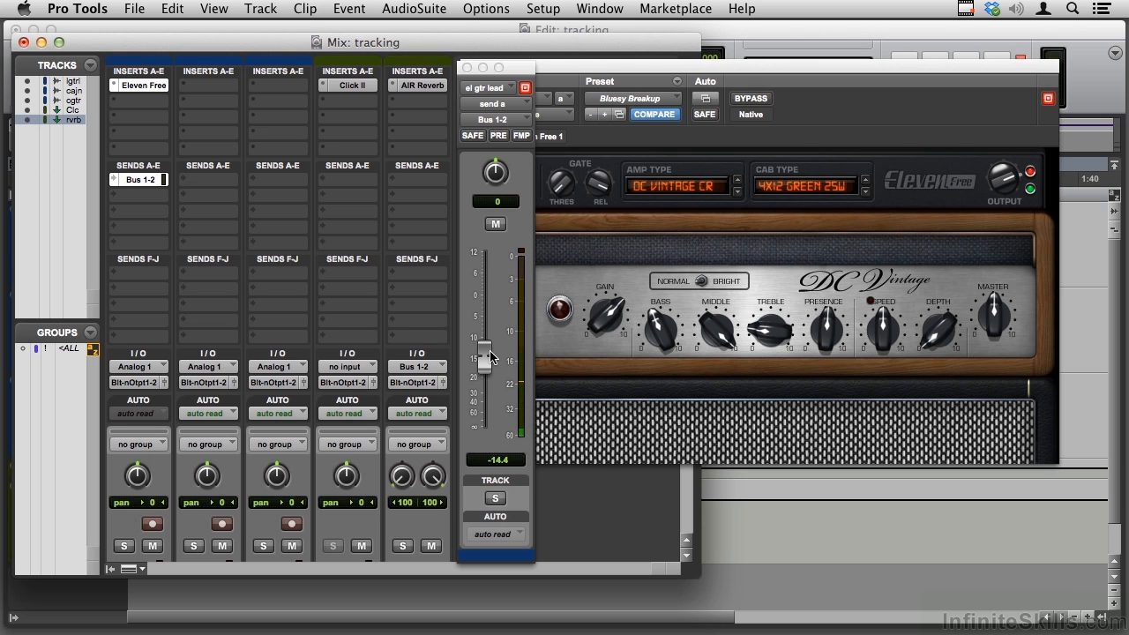
left_click_drag(485, 349, 485, 342)
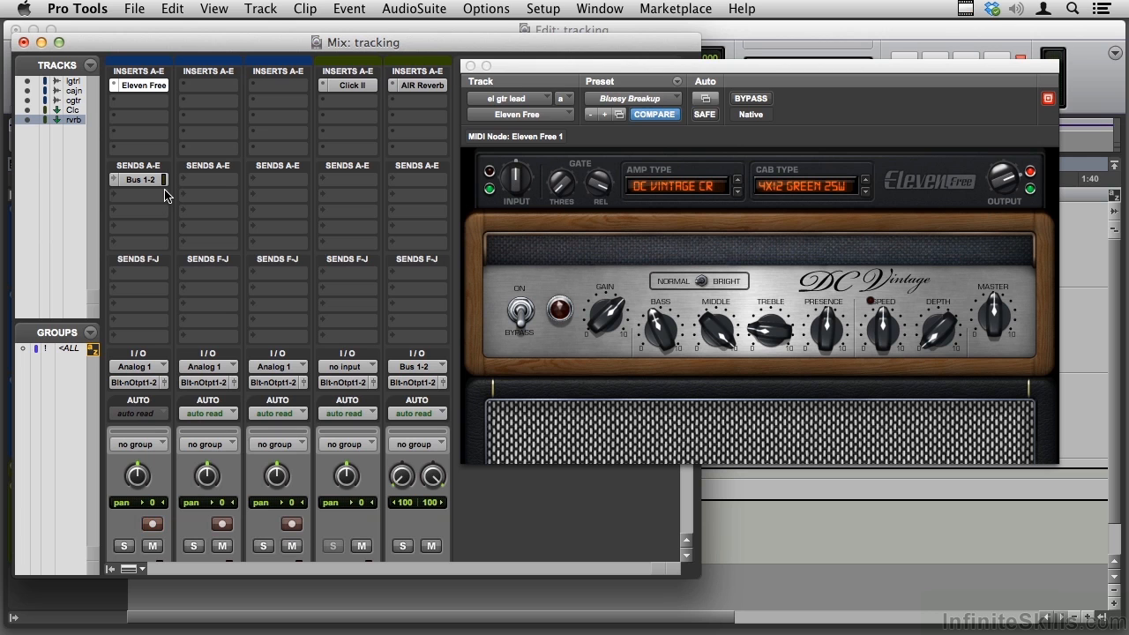
- Switch the Eleven Free amp on, then bring the Edit window forward
left_click(137, 521)
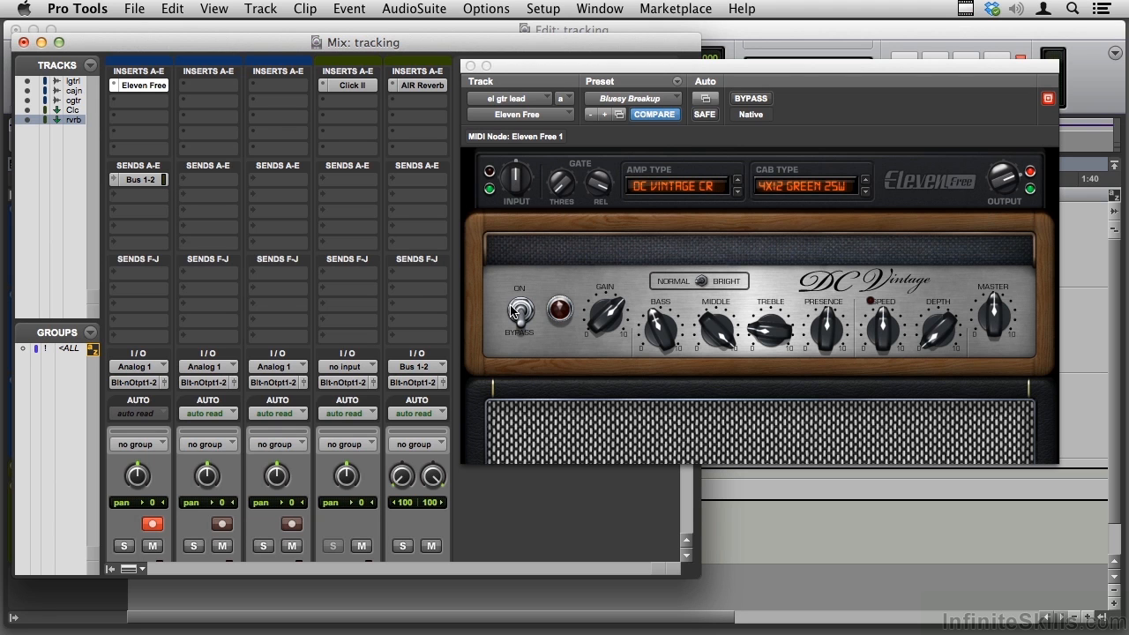
left_click(520, 314)
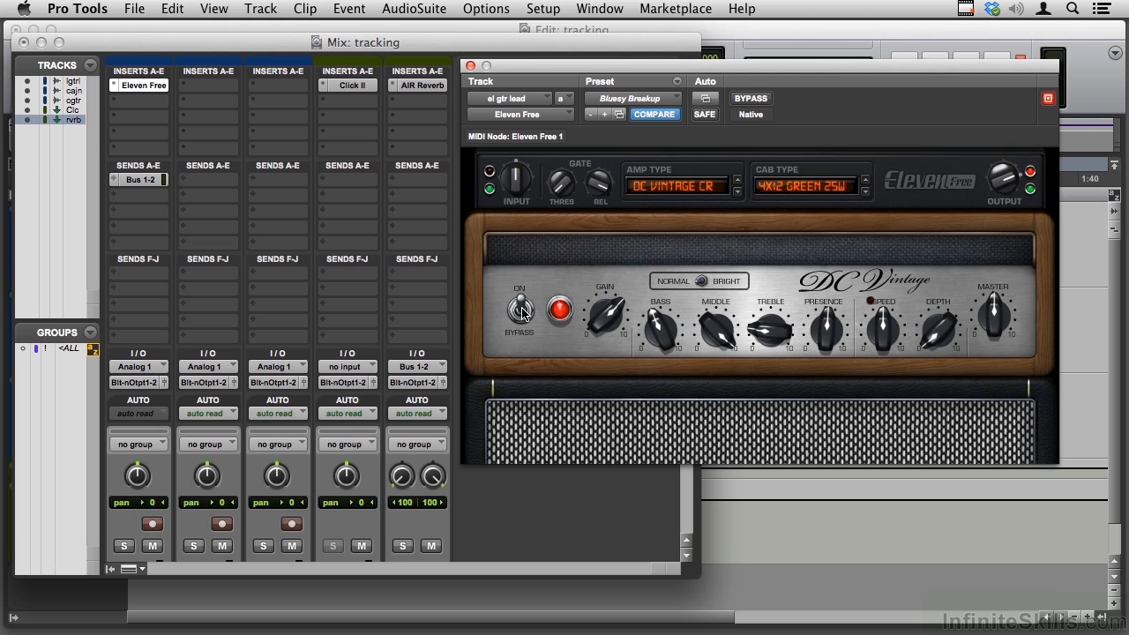
left_click(123, 524)
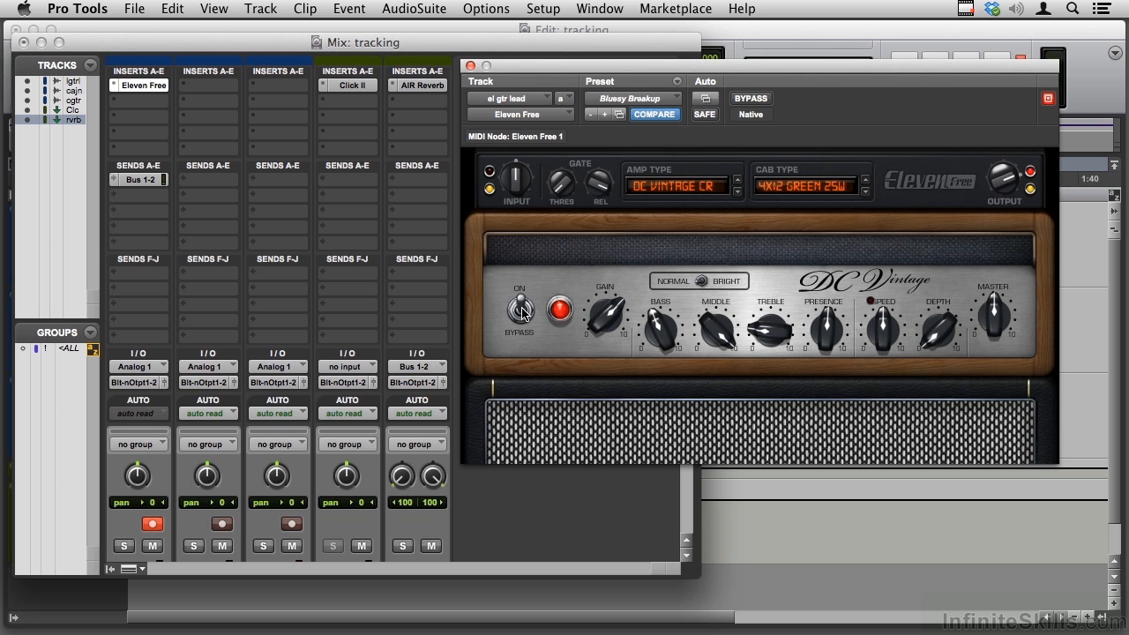
left_click(519, 310)
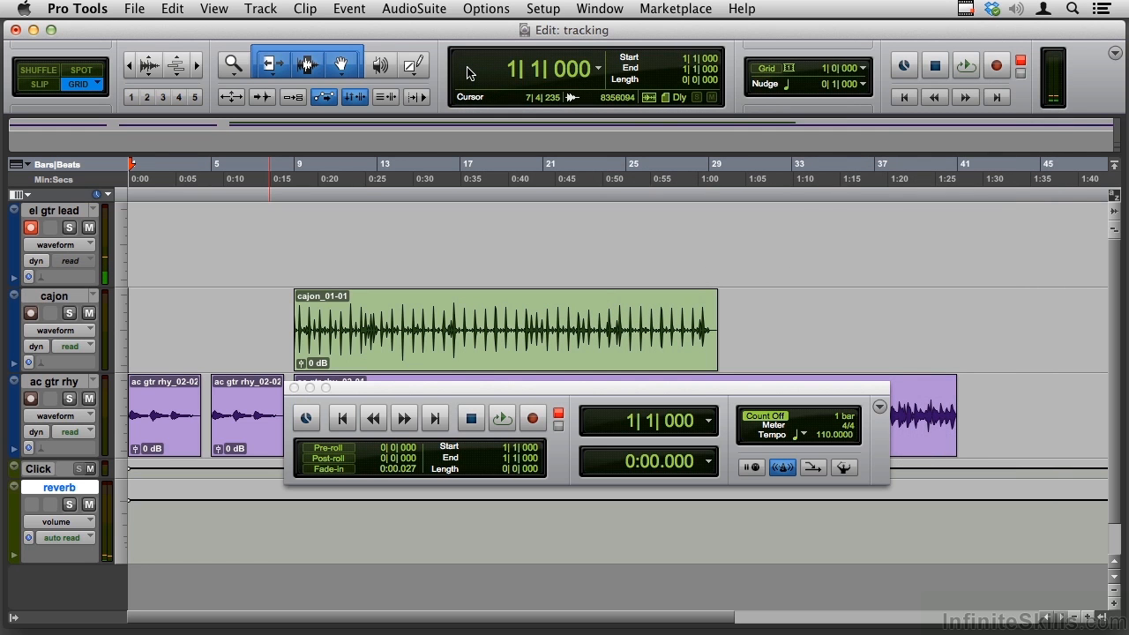
- Arm the transport, run a brief record pass and stop it
left_click(534, 327)
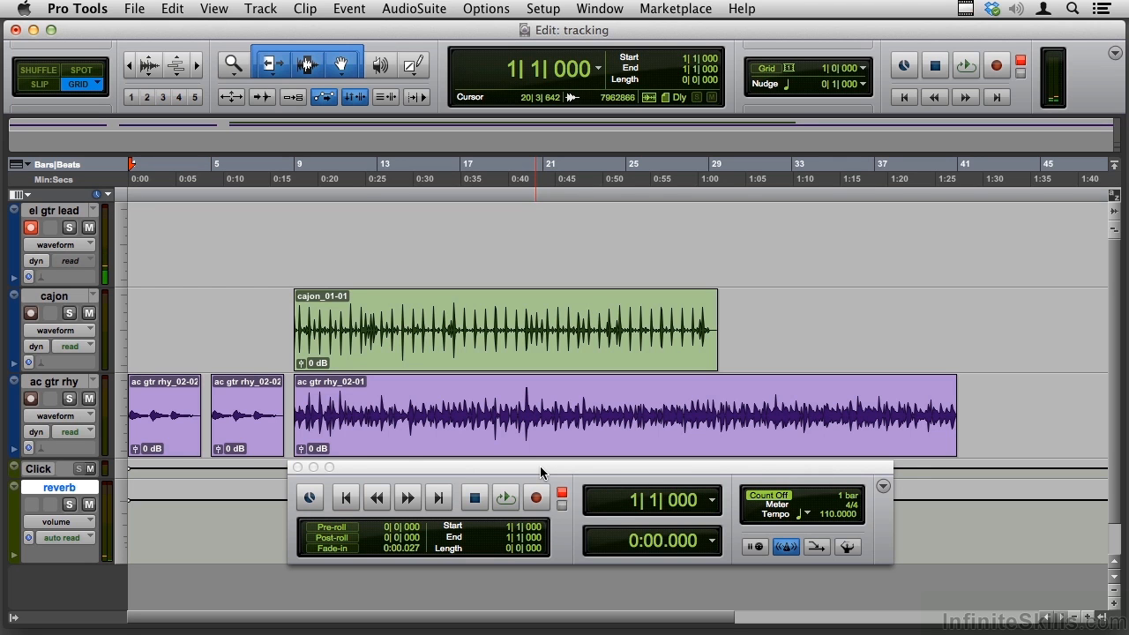
left_click(536, 497)
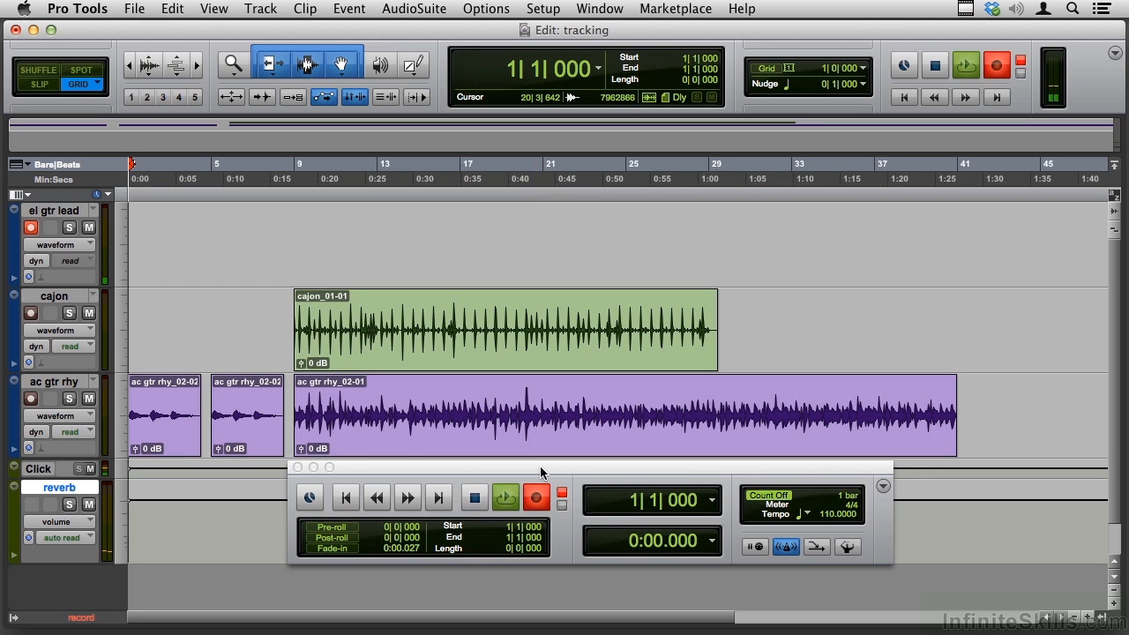
left_click(504, 498)
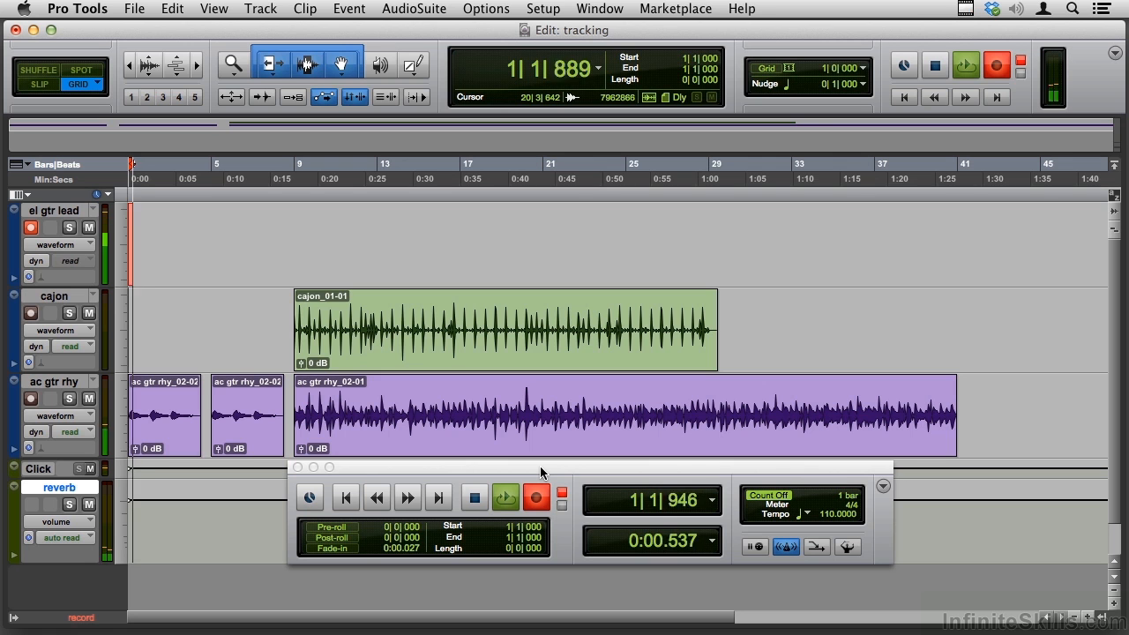
left_click(536, 498)
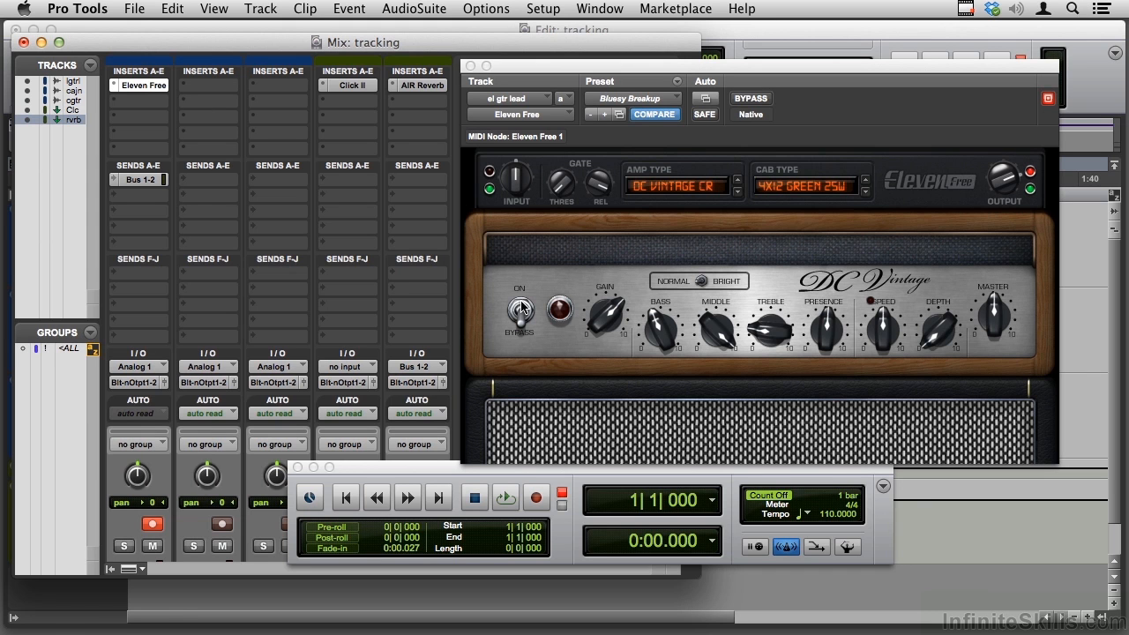
- From the Edit window, start recording the lead guitar take through Eleven Free
left_click(556, 312)
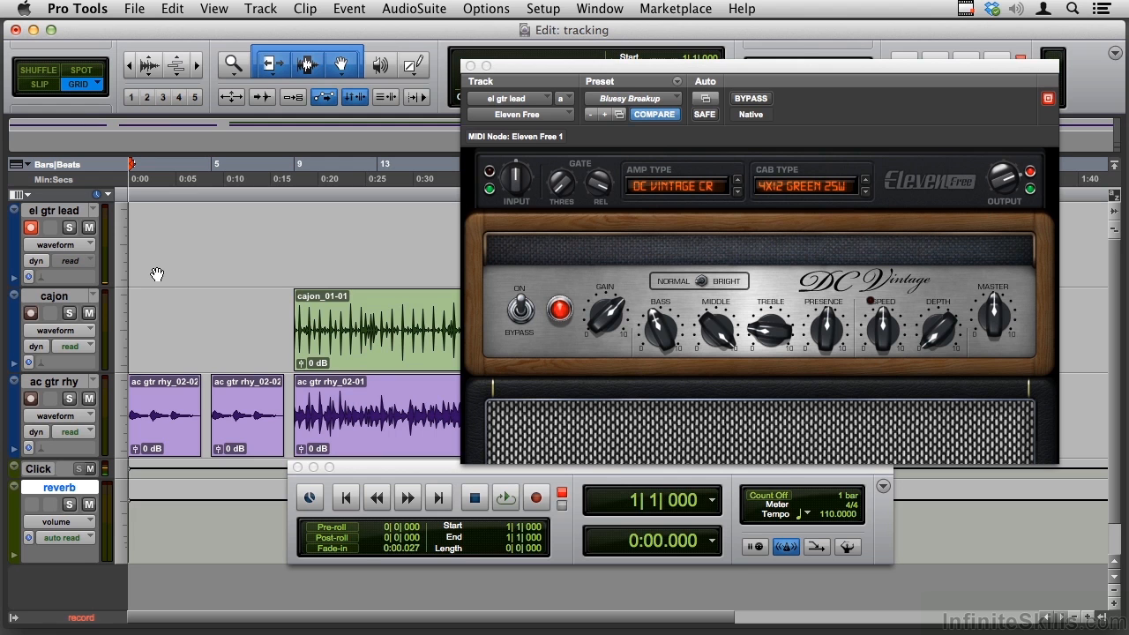
left_click(536, 498)
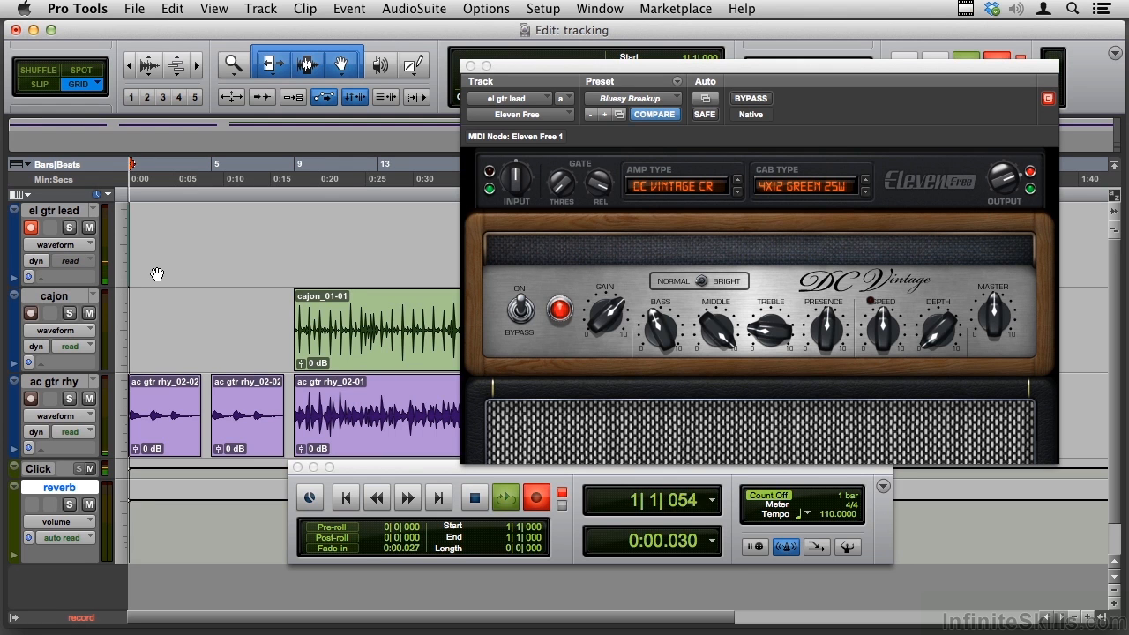
left_click(534, 497)
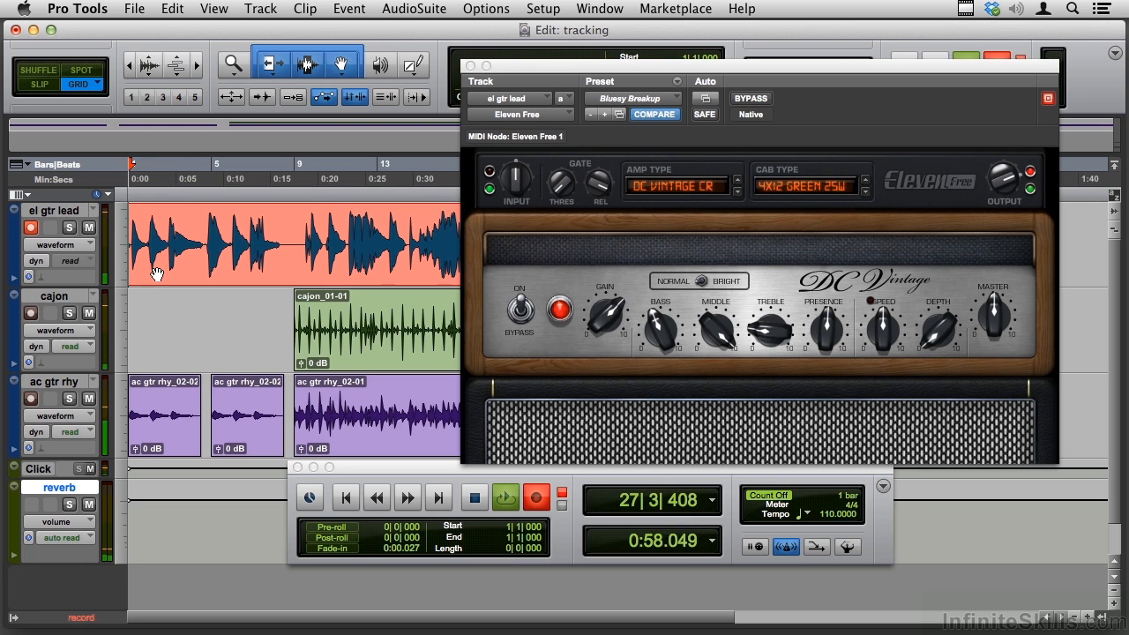
- Stop recording to keep the el gtr lead_03 take and switch the amp off
left_click(473, 497)
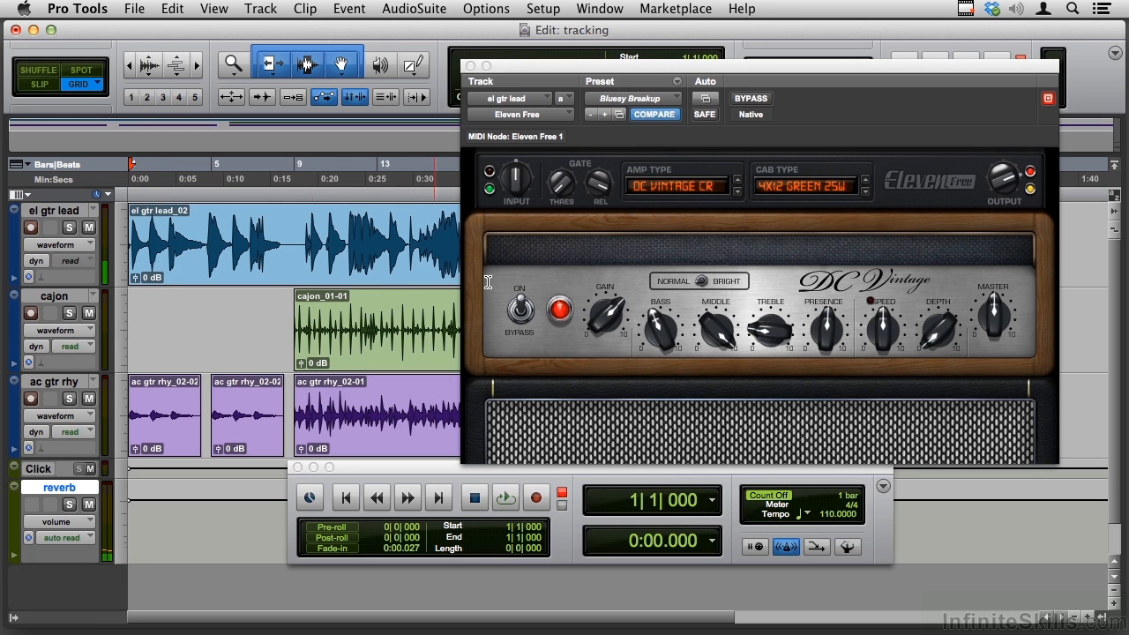
left_click(522, 310)
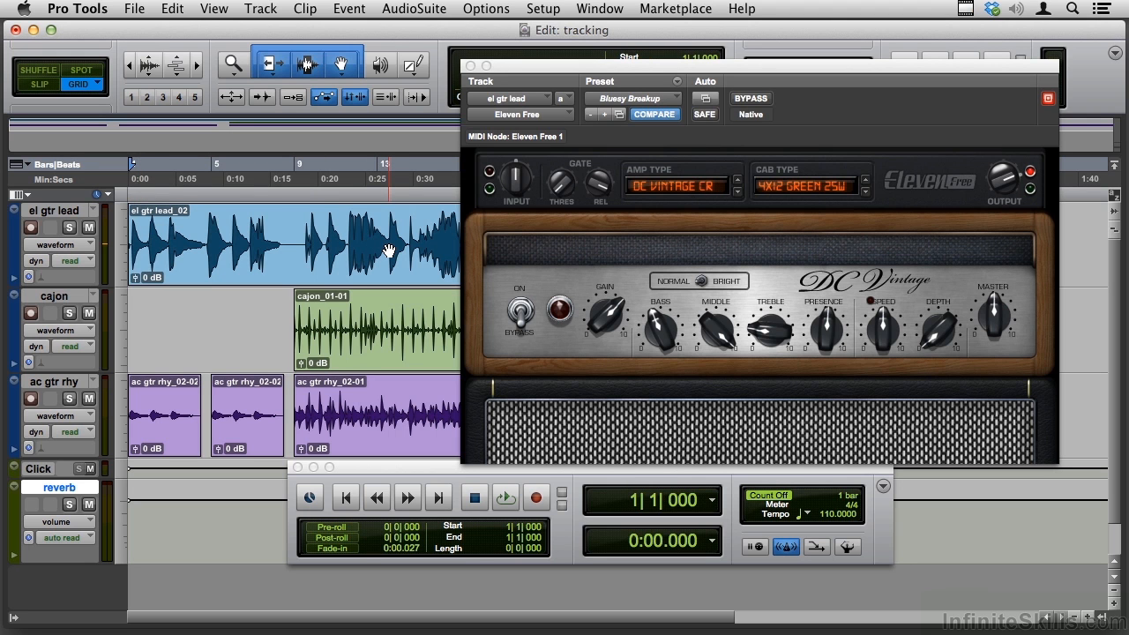
mouse_move(384, 246)
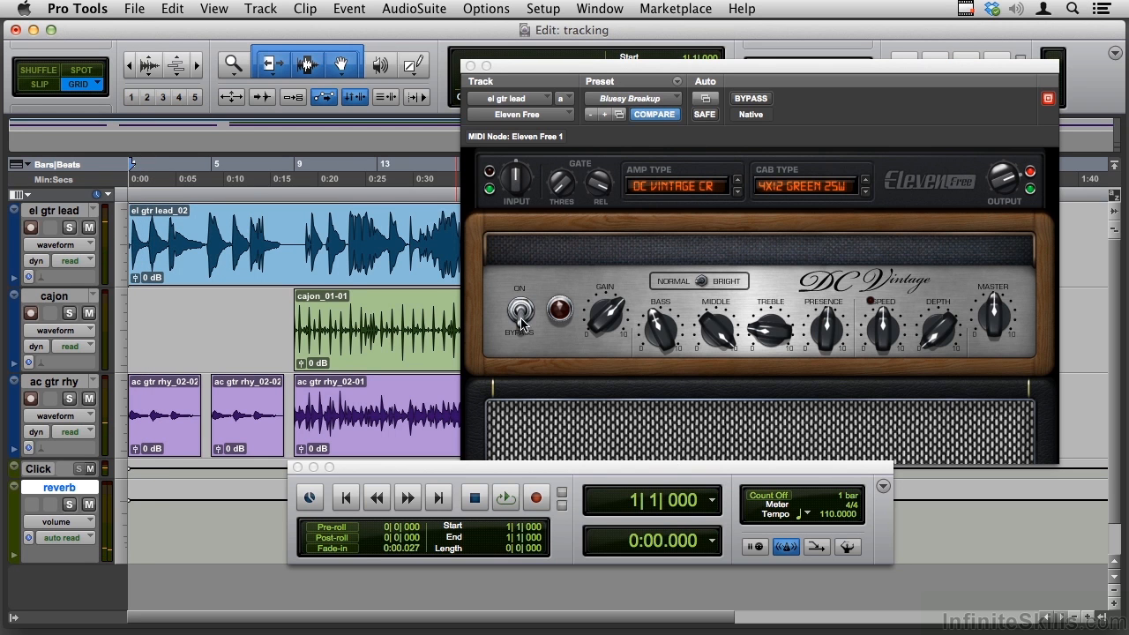
mouse_move(545, 307)
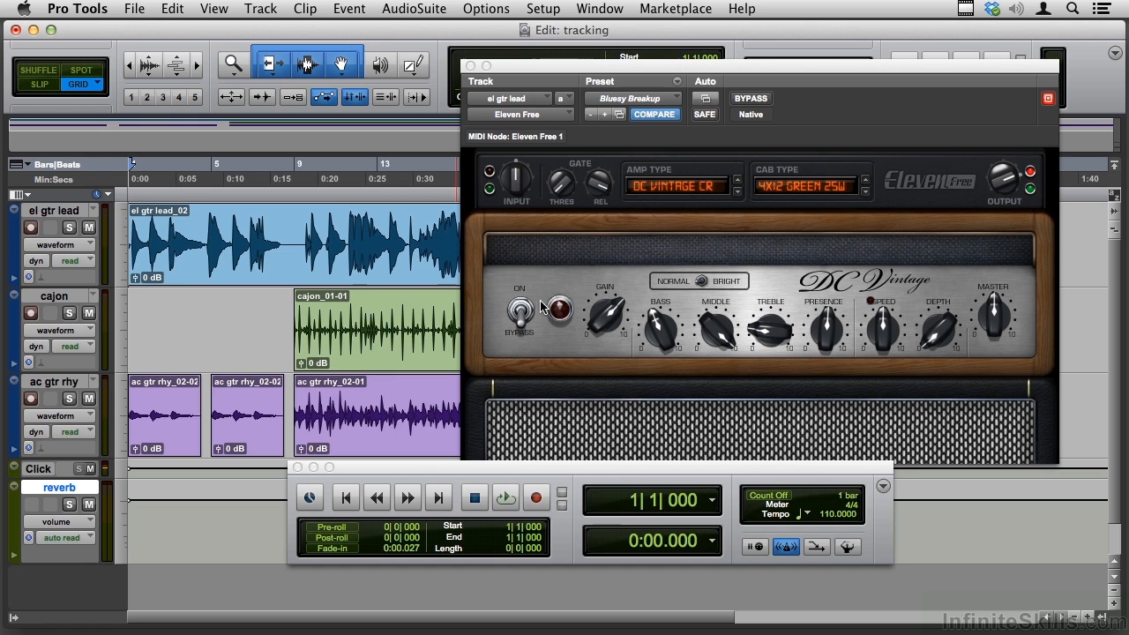
- Switch the amp on, play and stop the lead guitar, then step to another preset
left_click(553, 309)
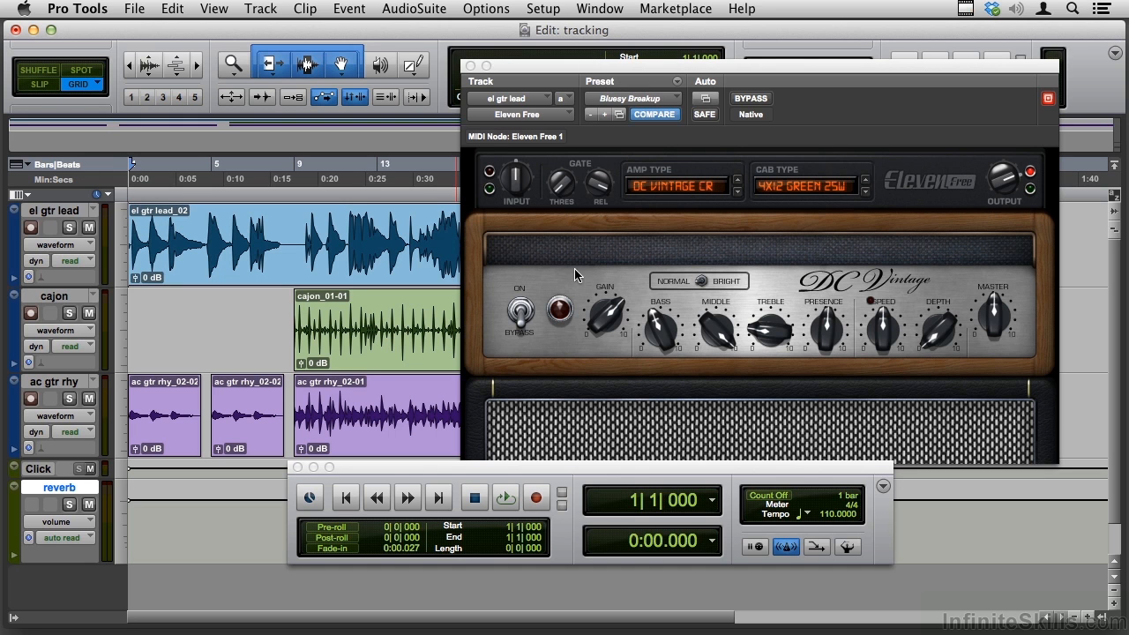
left_click(520, 311)
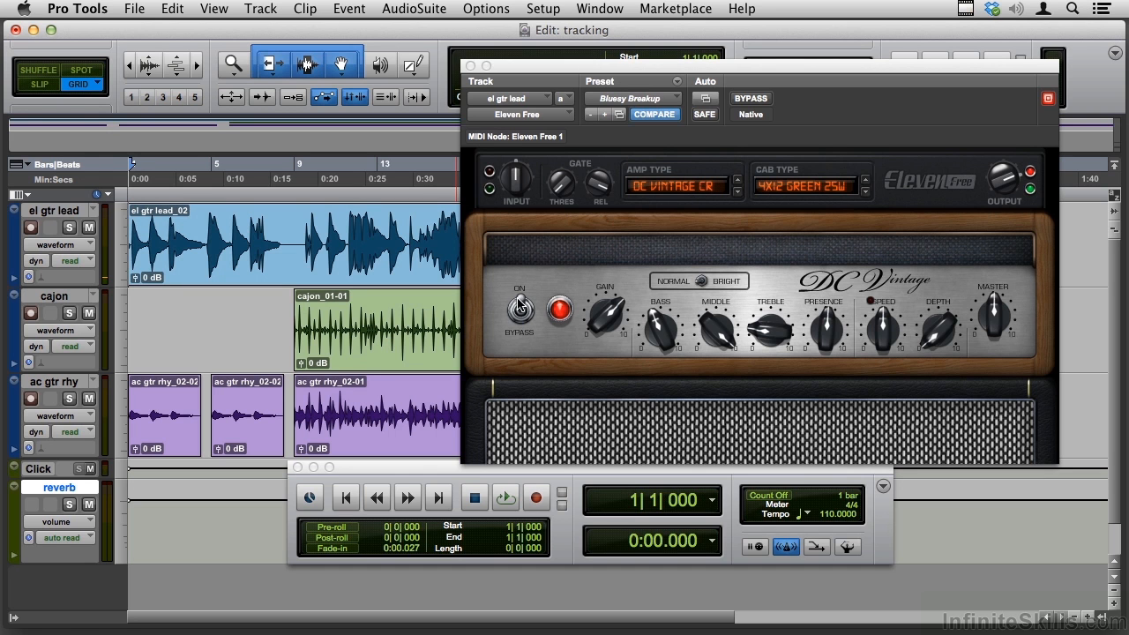
left_click(504, 497)
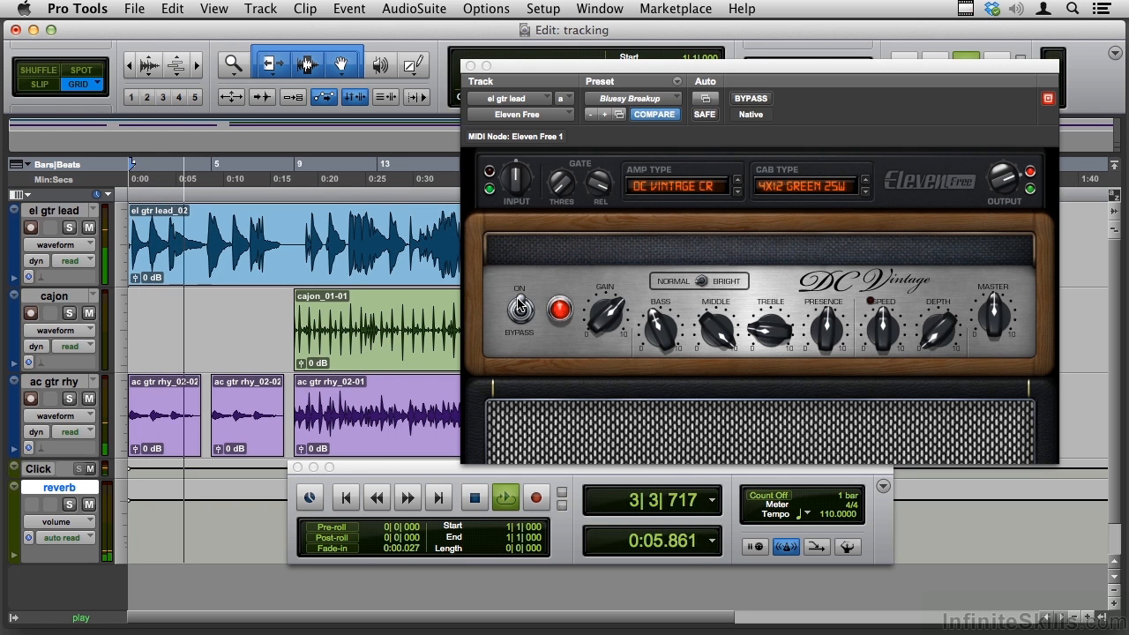
left_click(473, 497)
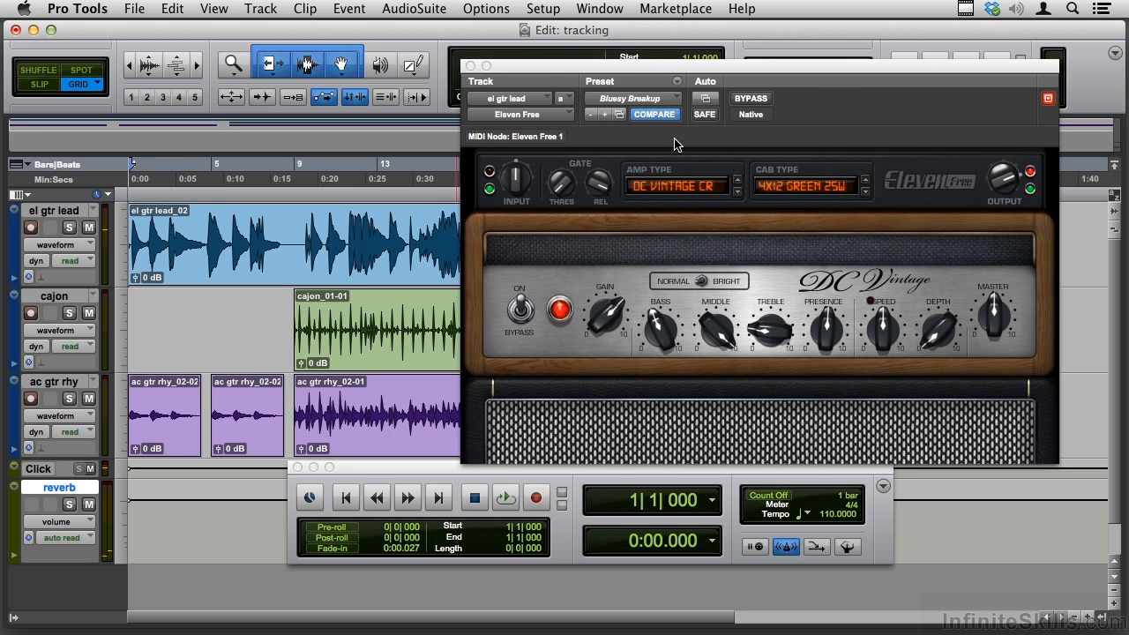
left_click(637, 99)
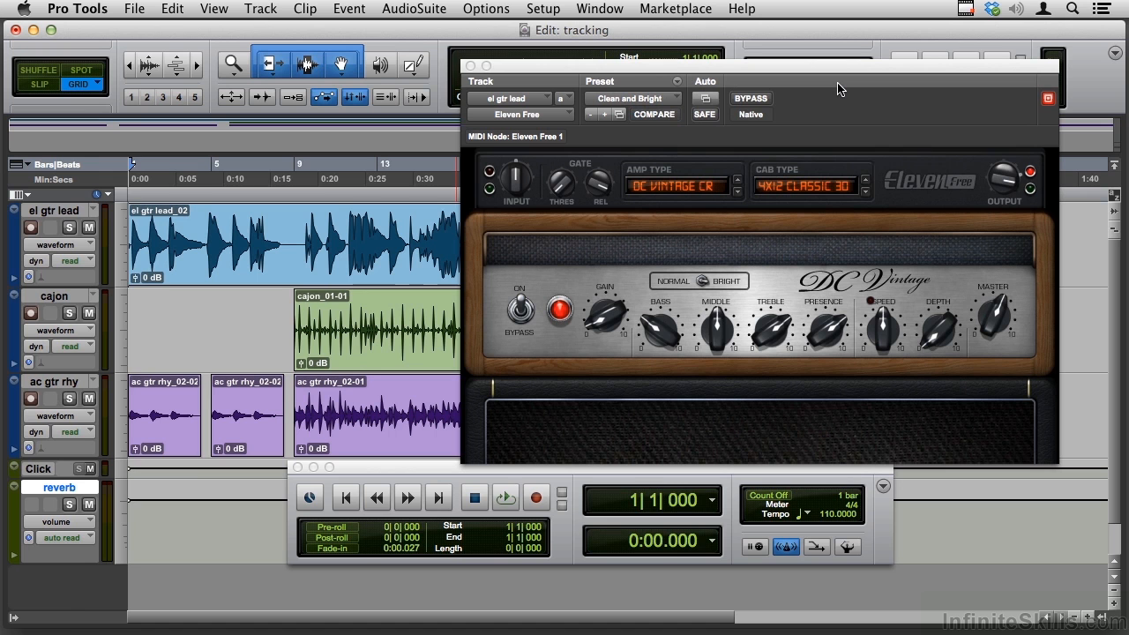
- Bring up the Eleven Free patch browser and show the Crunch folder presets
left_click(504, 497)
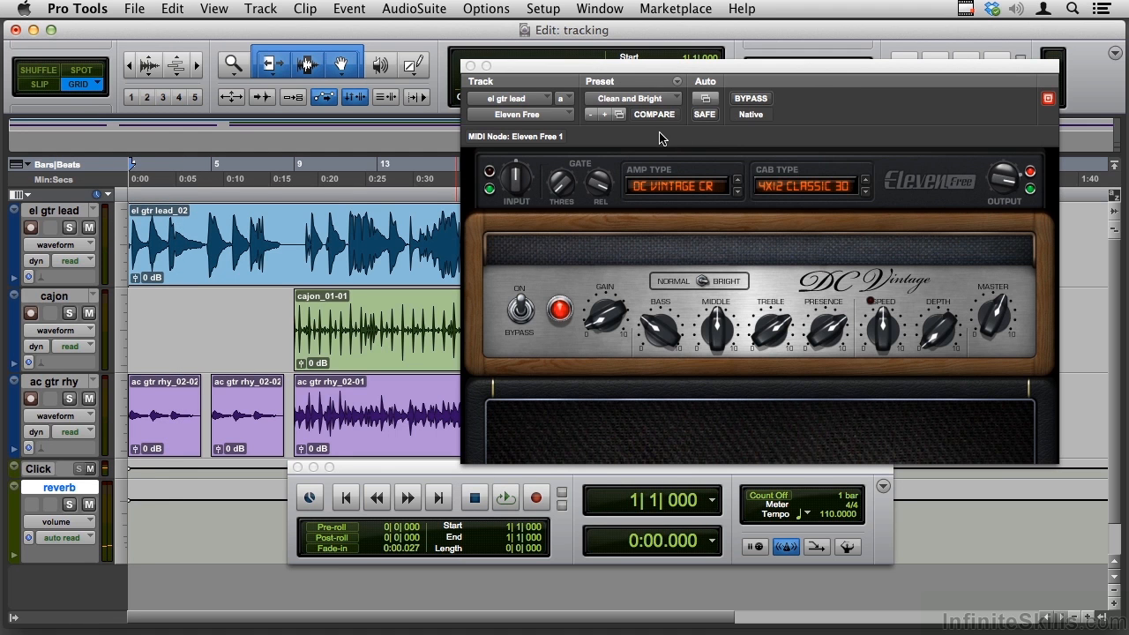
left_click(635, 98)
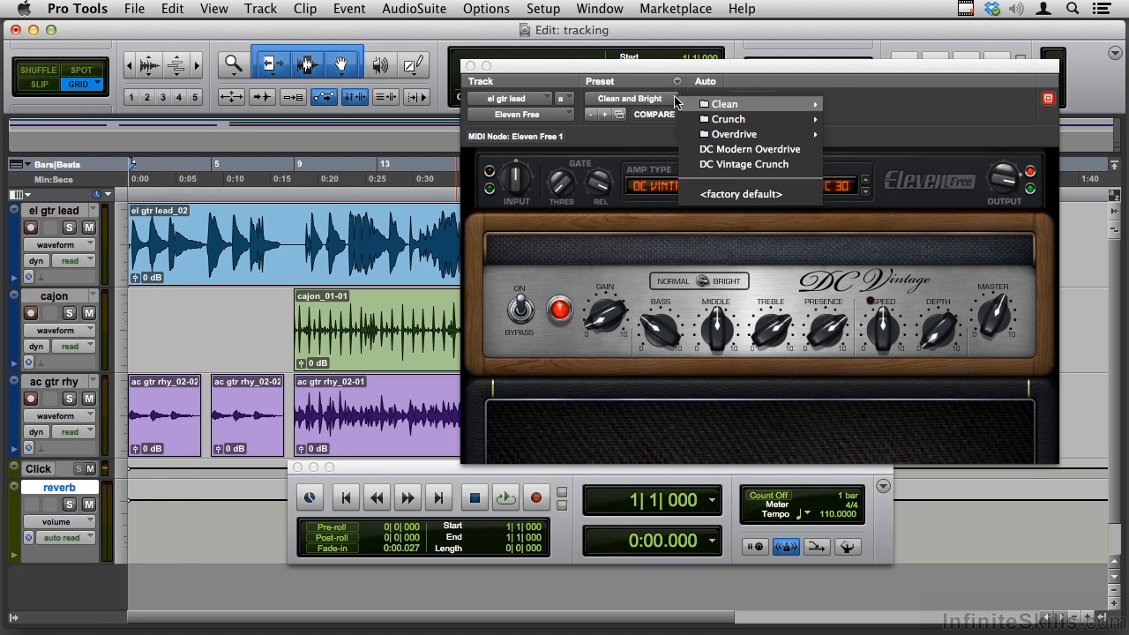
mouse_move(734, 134)
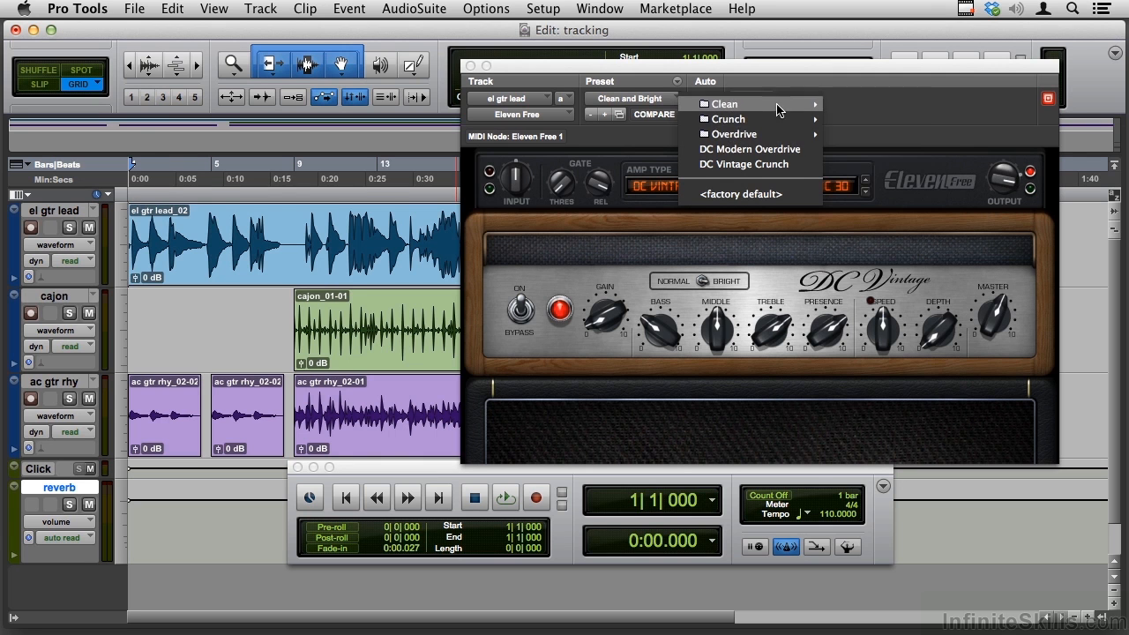
left_click(743, 164)
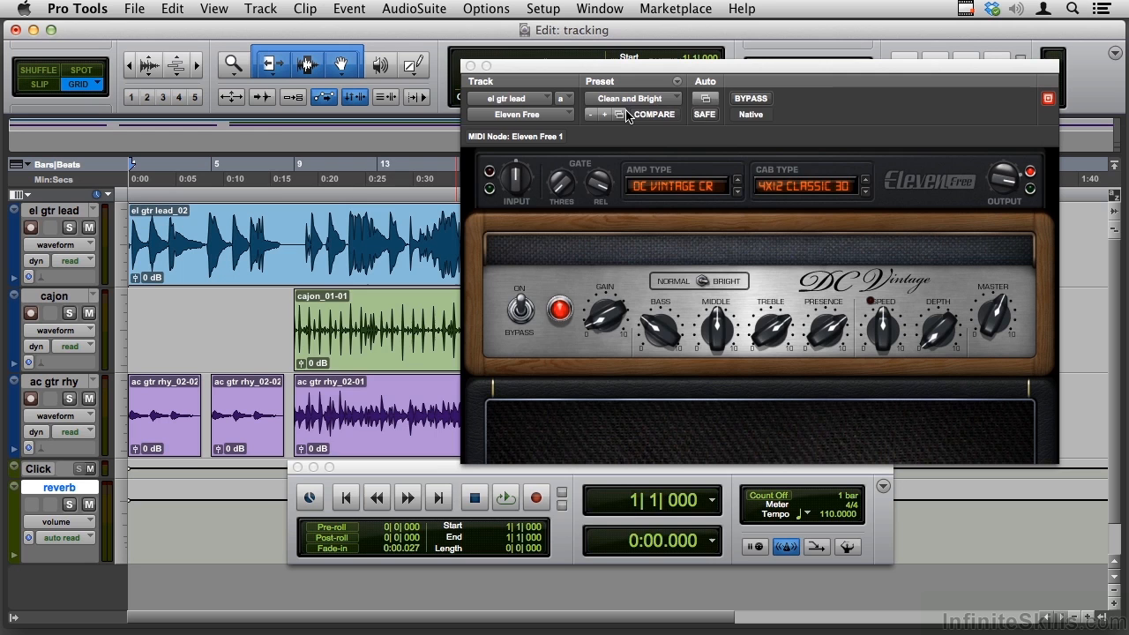
left_click(635, 97)
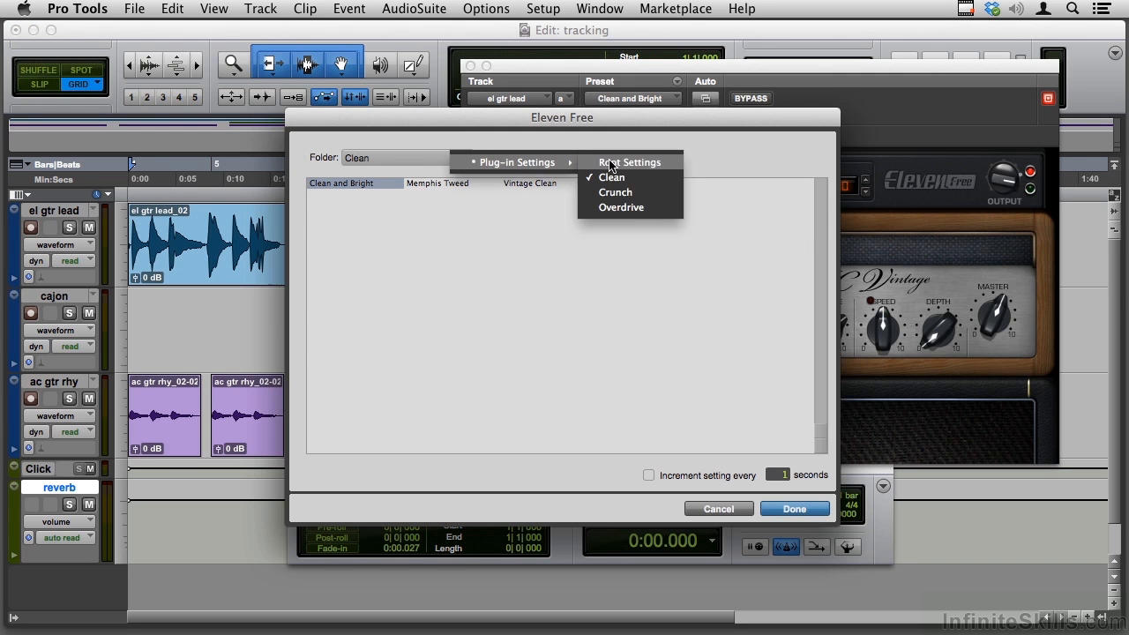
left_click(616, 192)
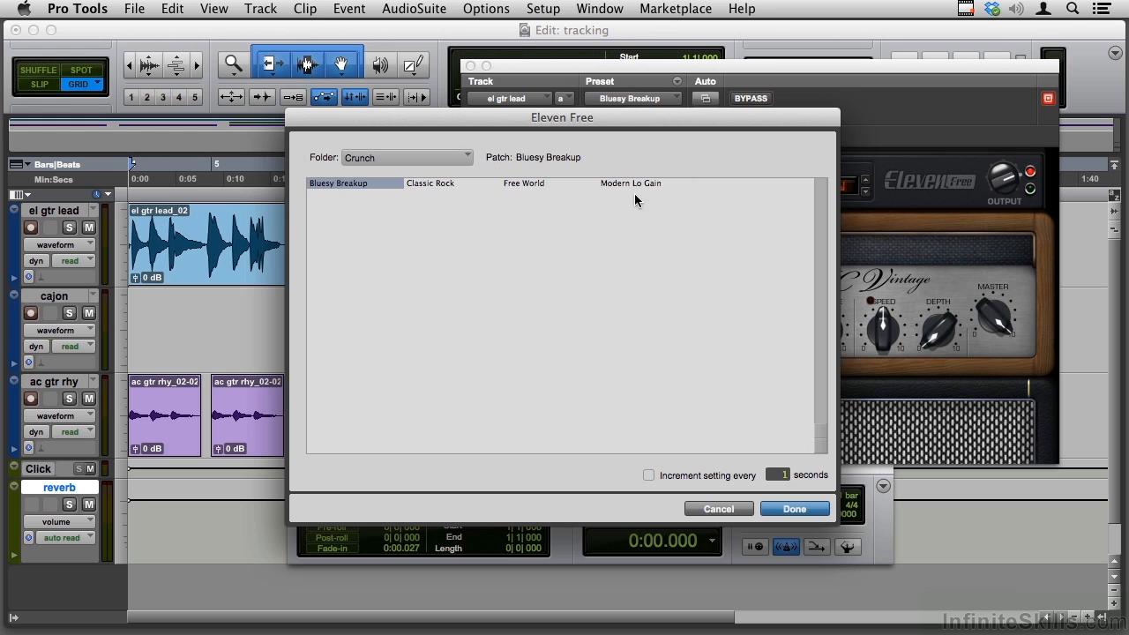
mouse_move(636, 293)
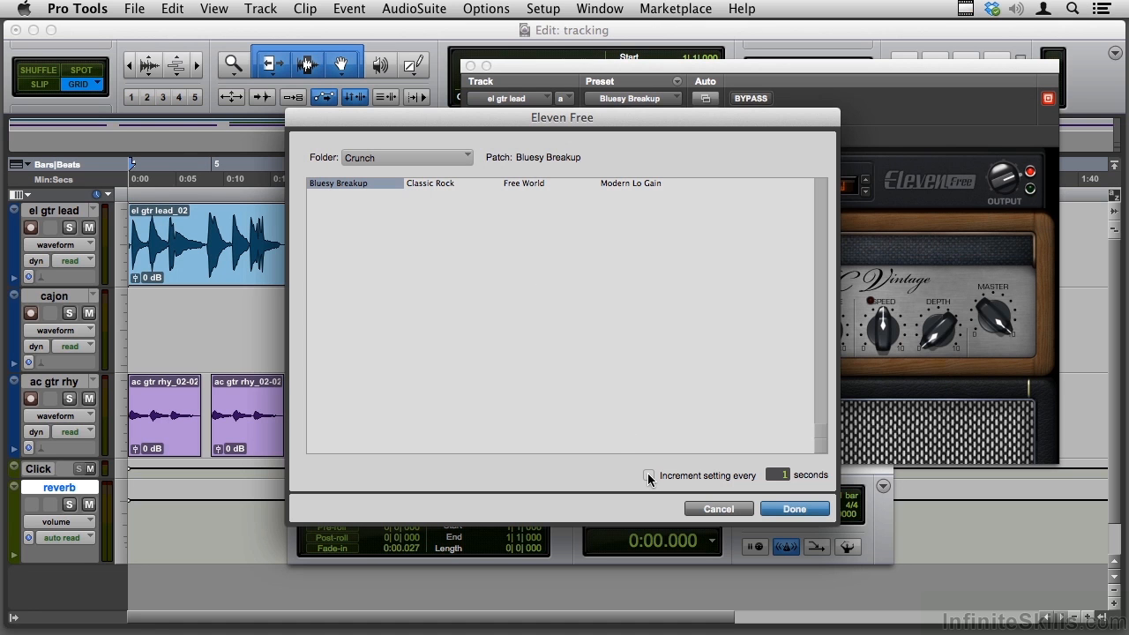
- Audition the Crunch presets with automatic stepping during playback, adjusting seconds per preset
left_click(431, 182)
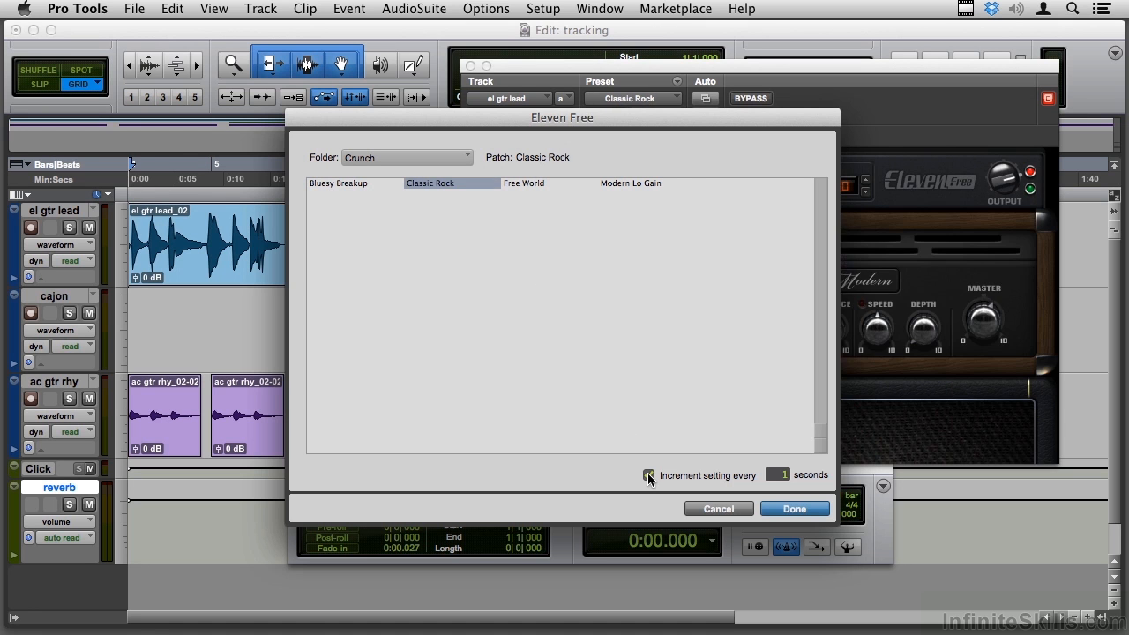
left_click(339, 182)
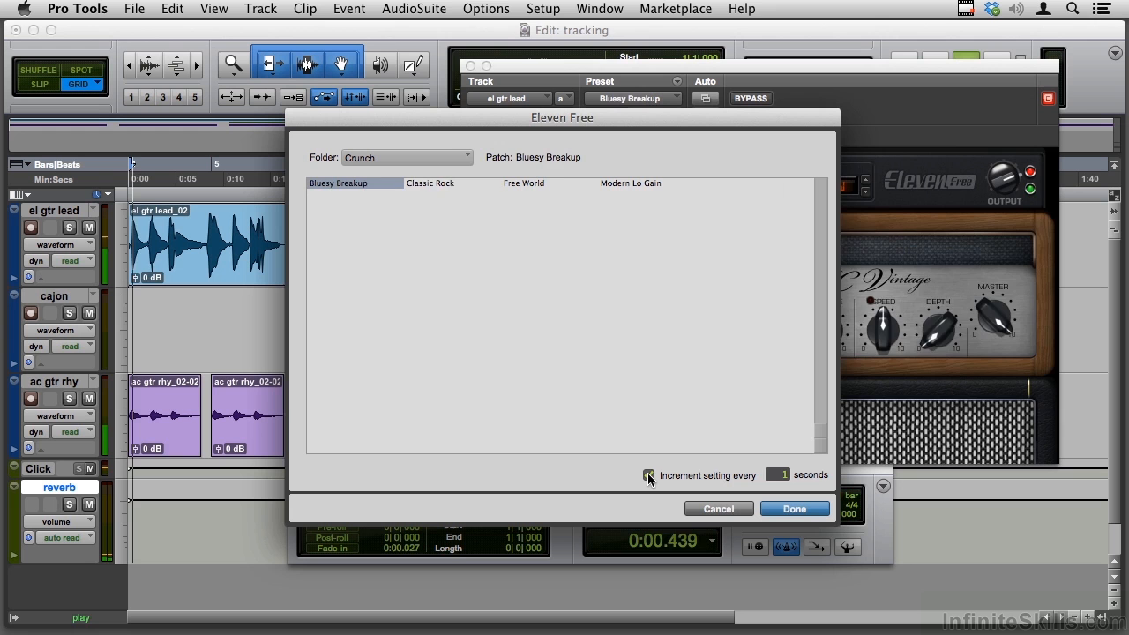
left_click(522, 182)
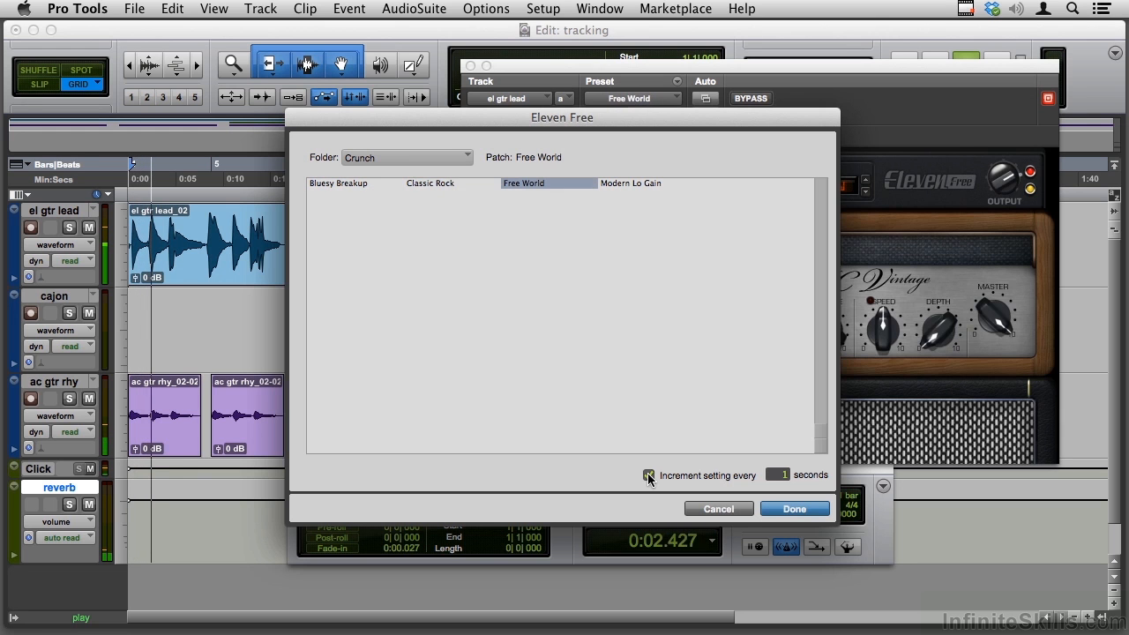
left_click(339, 181)
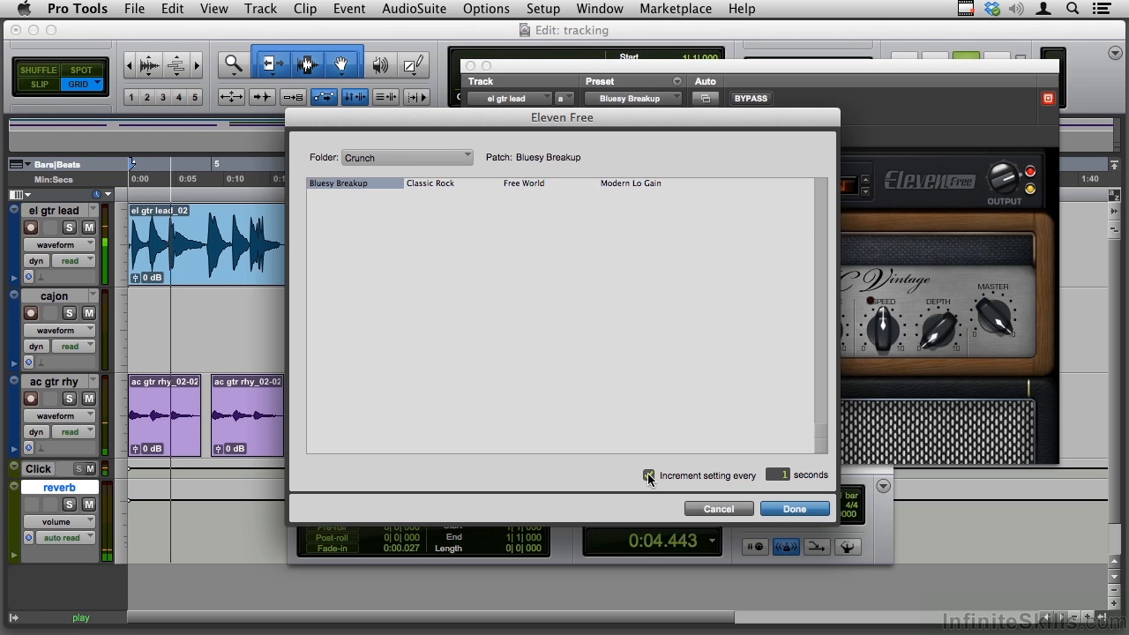
left_click(524, 181)
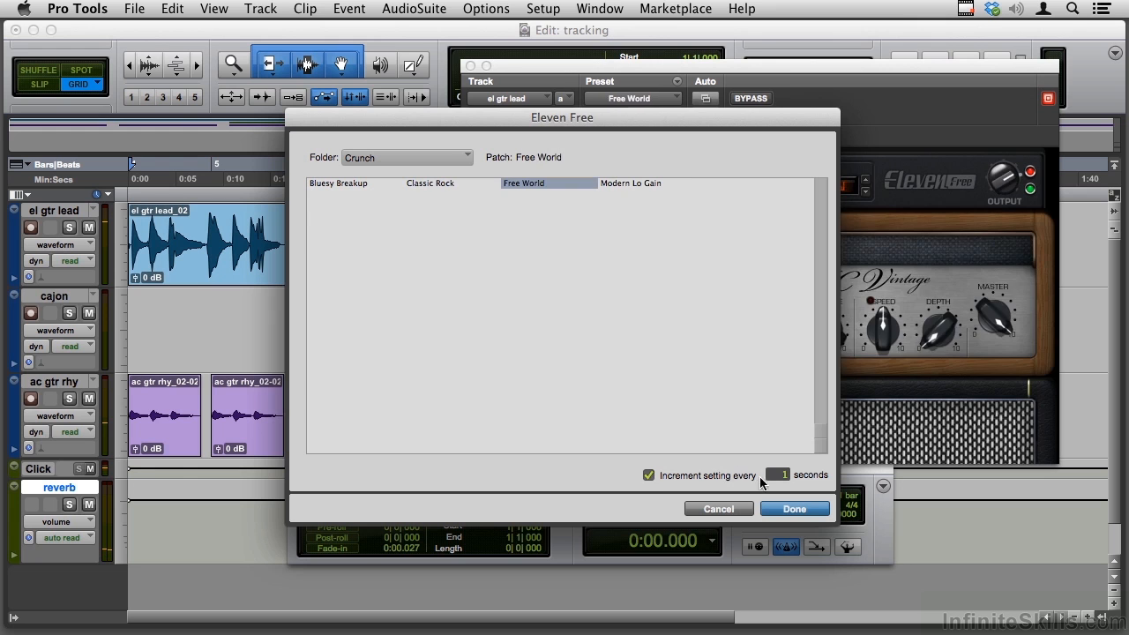
left_click(339, 182)
type("4")
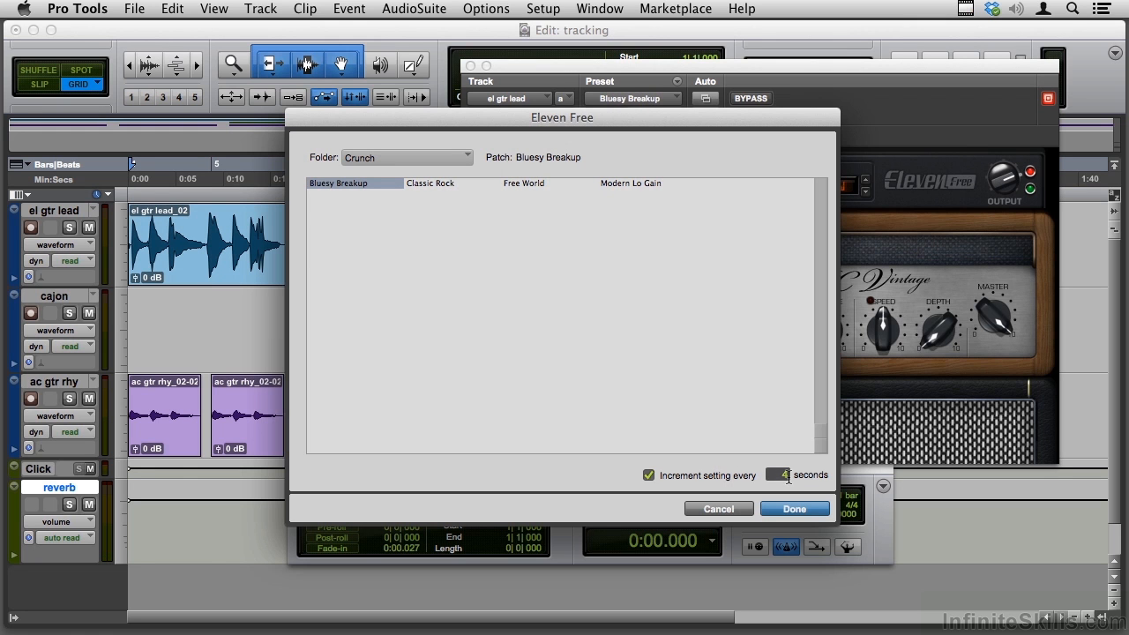
left_click(430, 182)
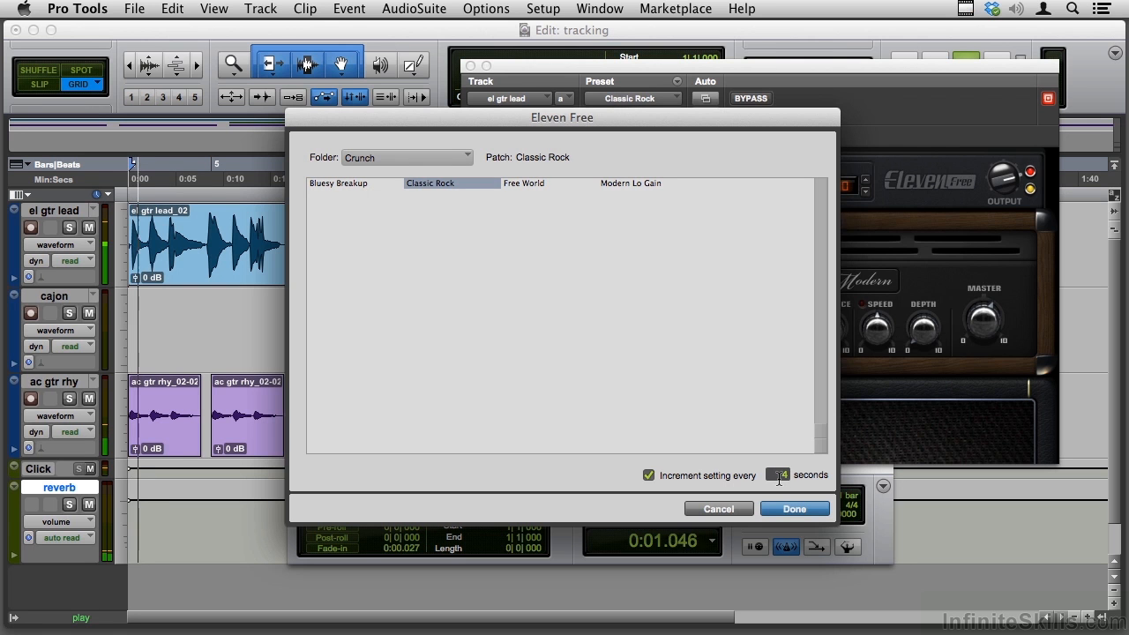
left_click(526, 182)
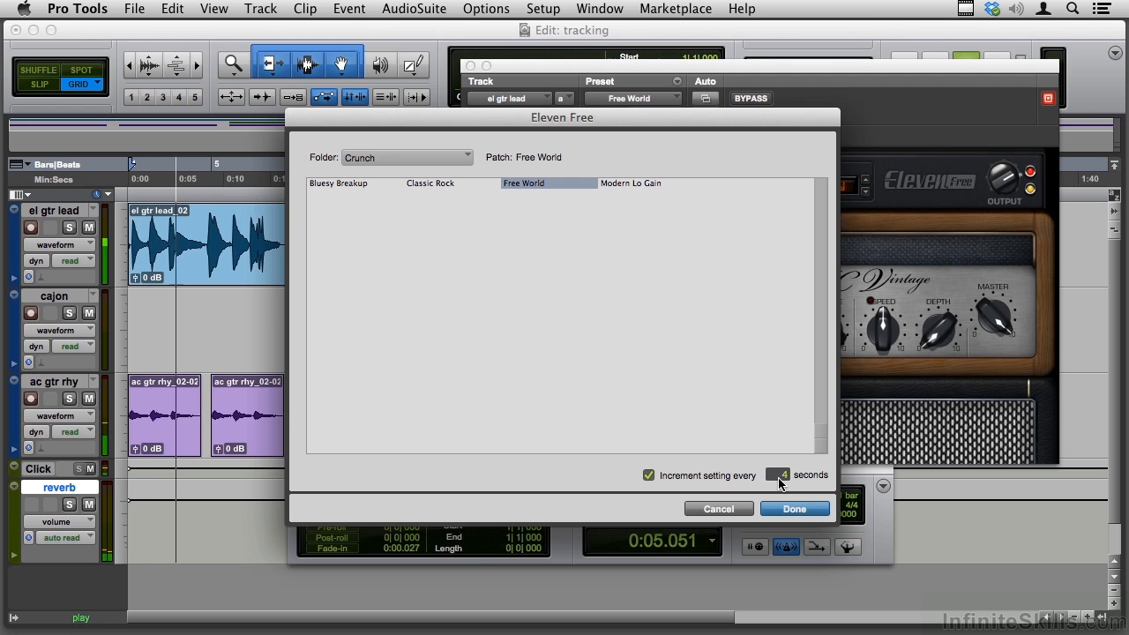
left_click(632, 182)
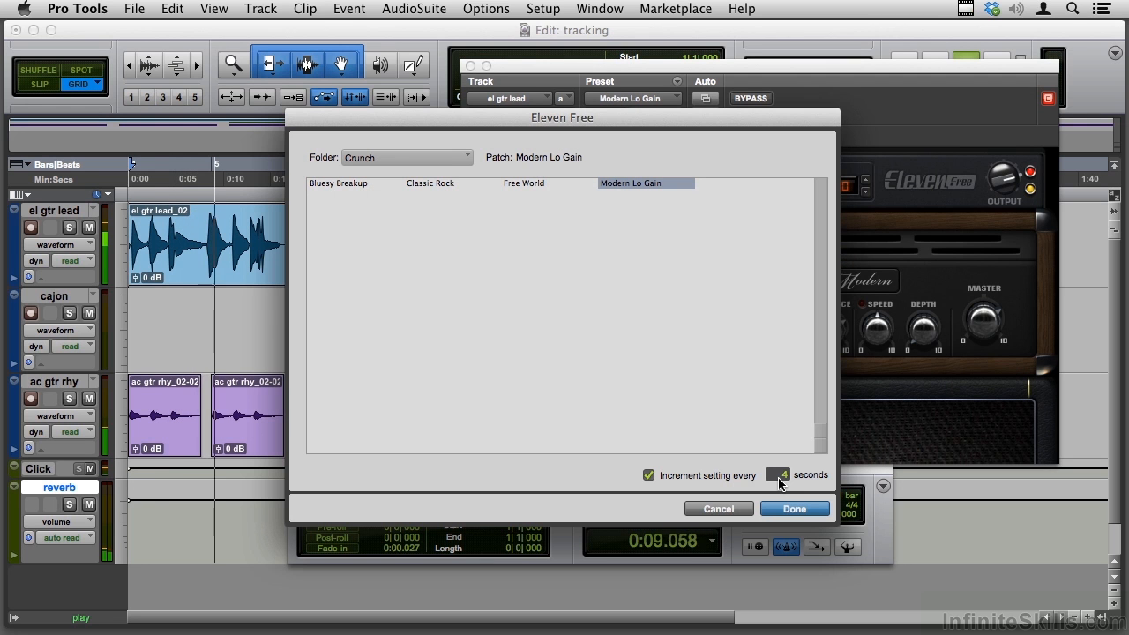
left_click(338, 182)
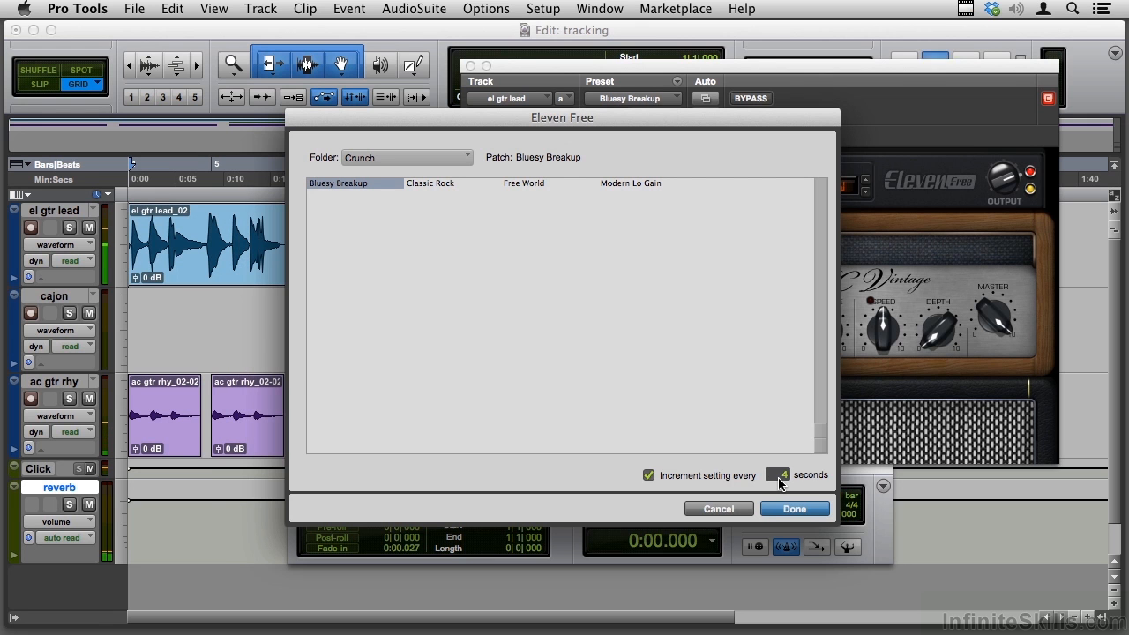
left_click(431, 182)
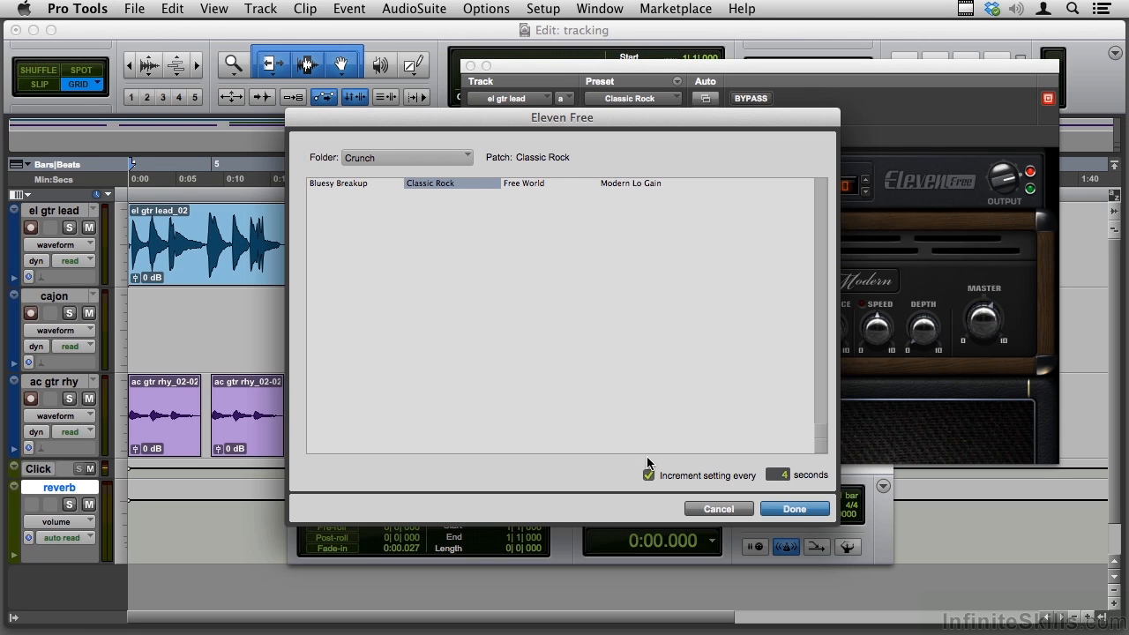
- Stop auto-stepping, choose Bluesy Breakup and confirm with Done
left_click(649, 476)
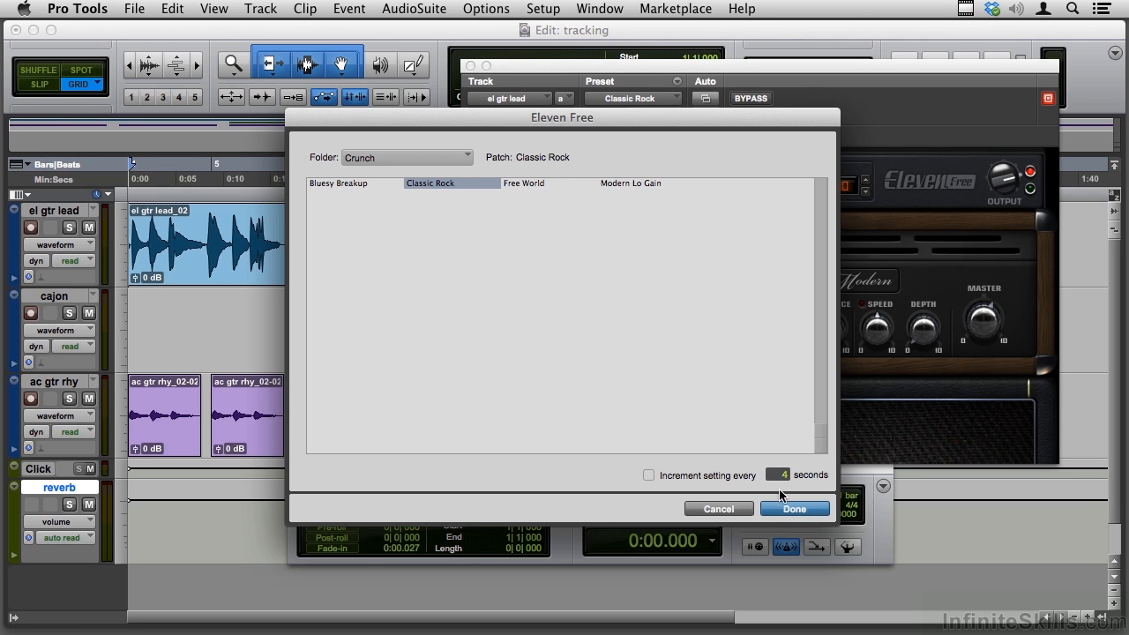
left_click(338, 181)
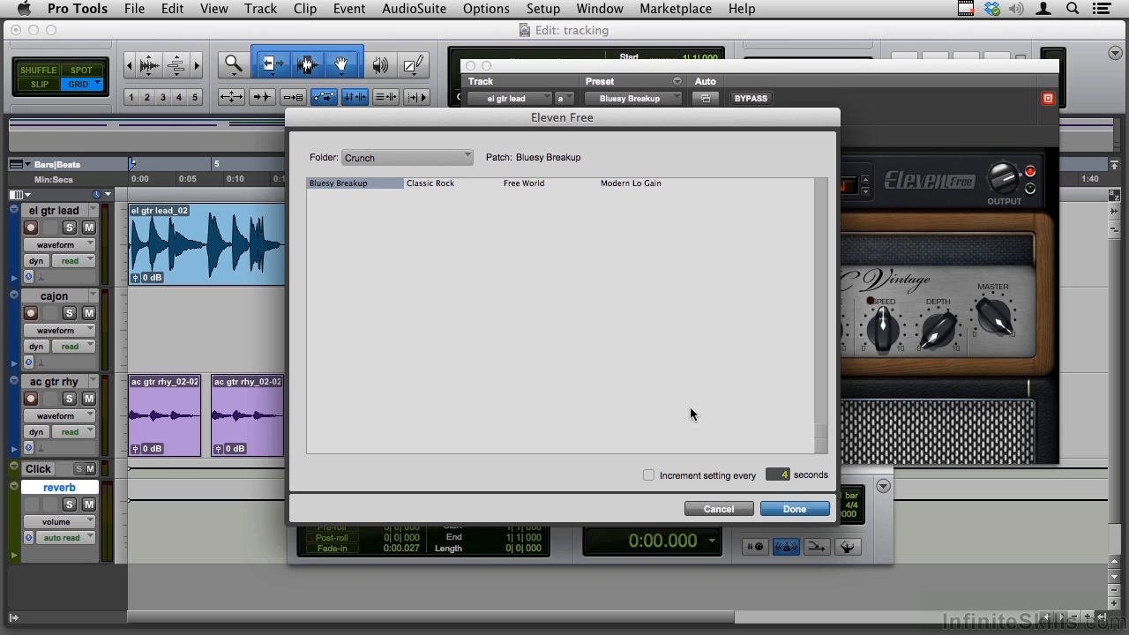
left_click(794, 508)
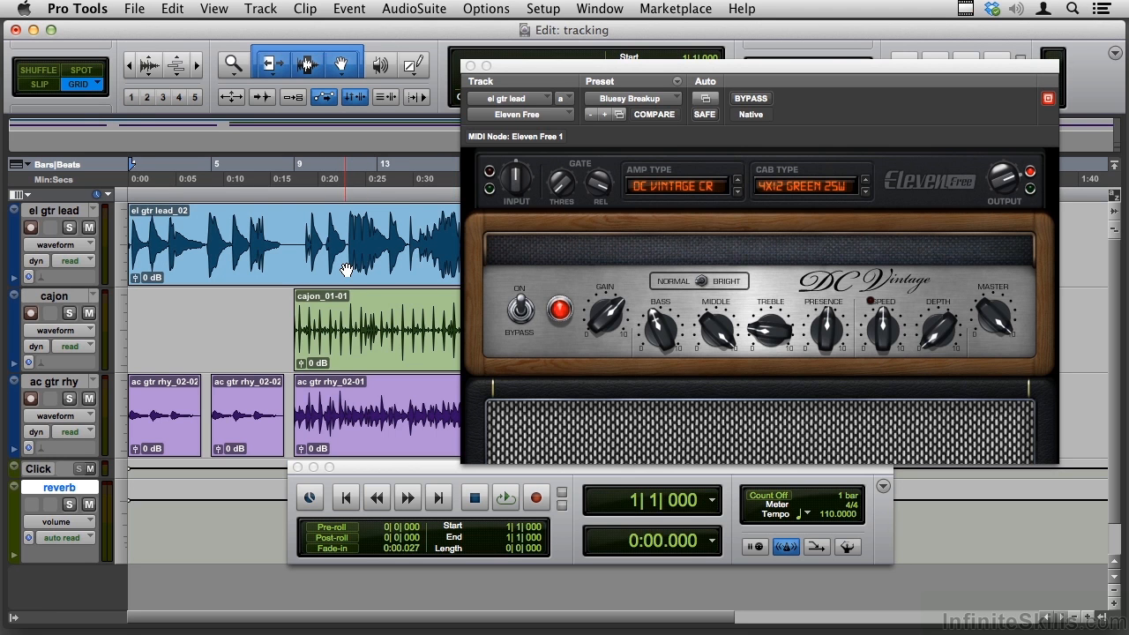
mouse_move(776, 293)
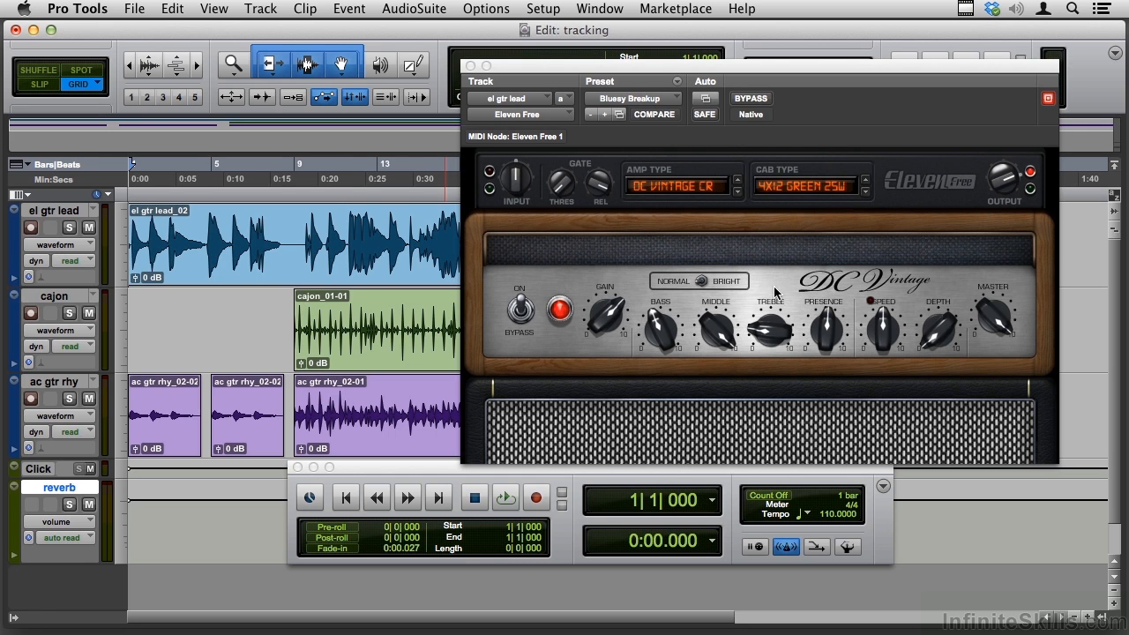
mouse_move(739, 325)
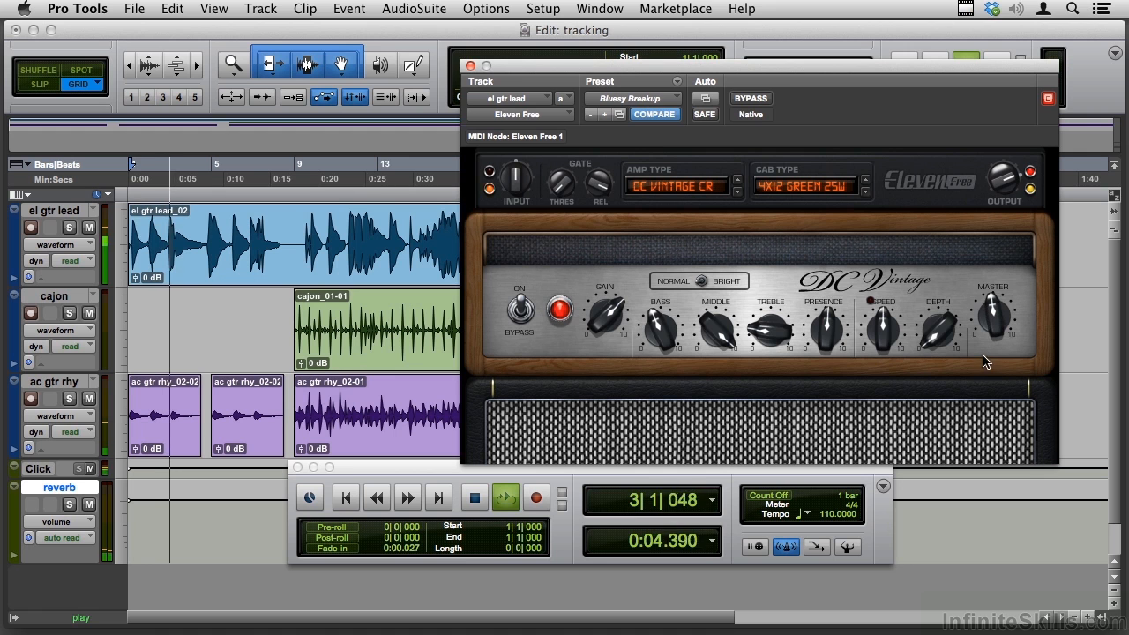
left_click(469, 497)
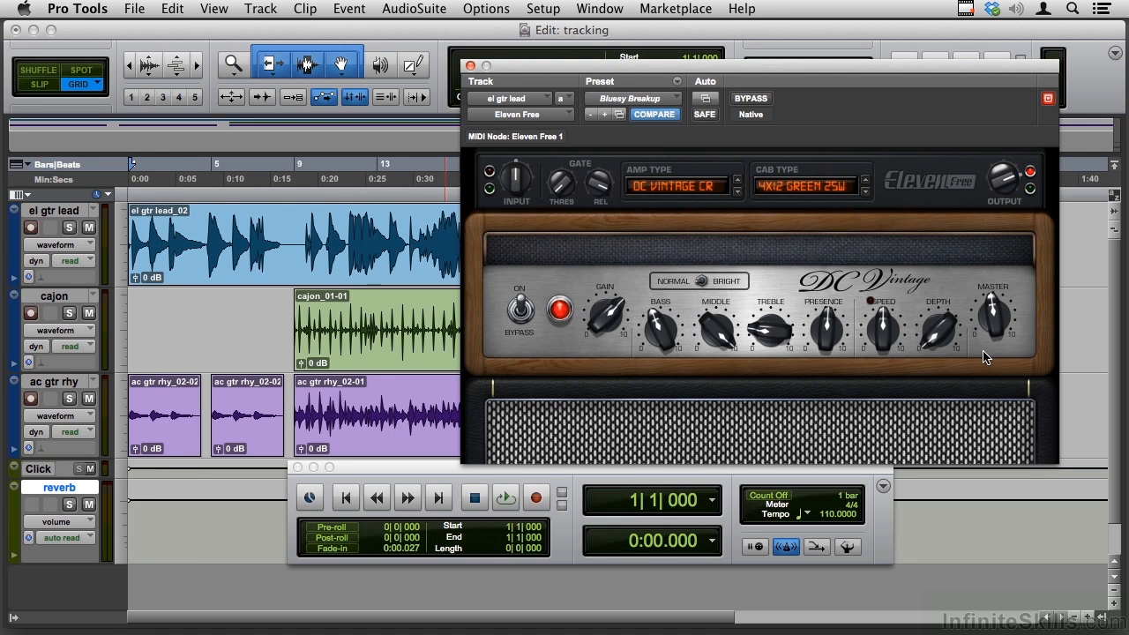
mouse_move(938, 197)
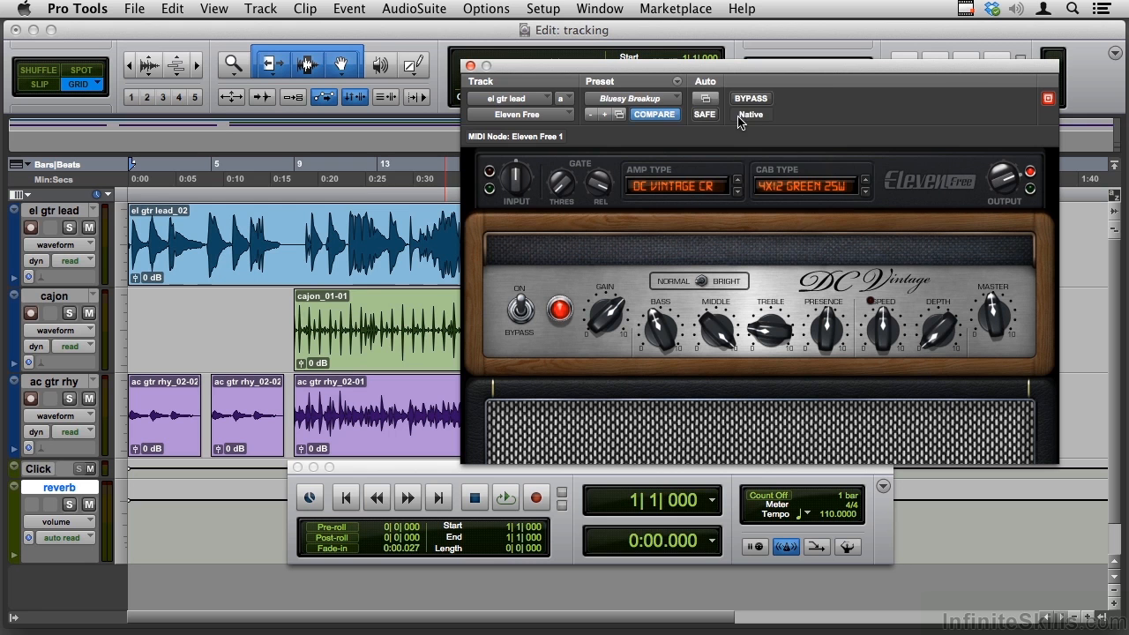
left_click(635, 99)
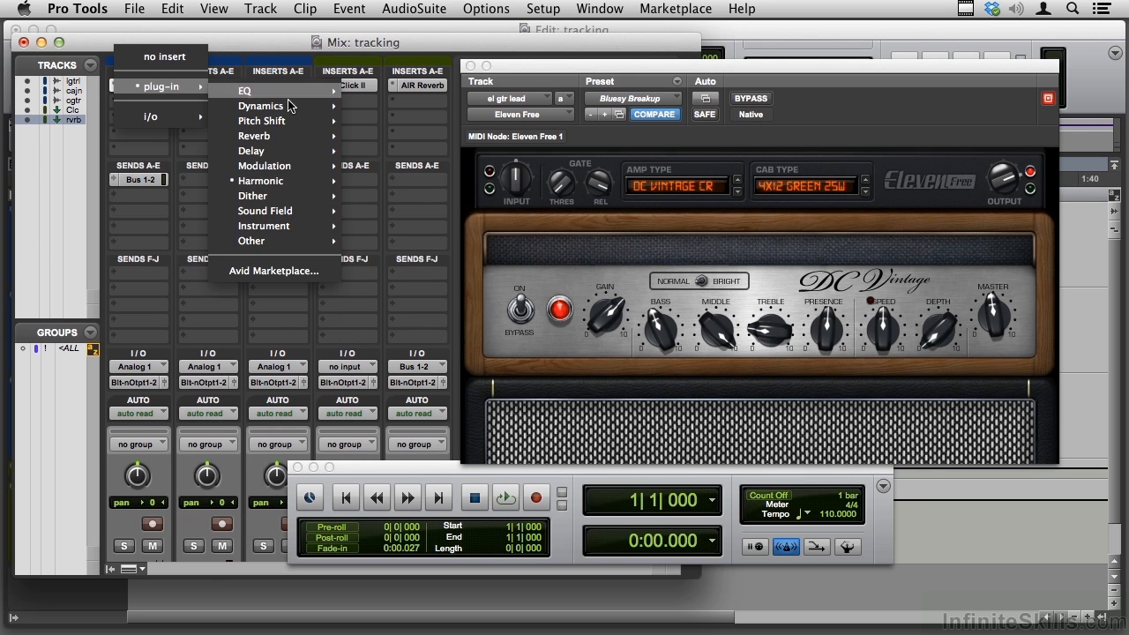
mouse_move(261, 180)
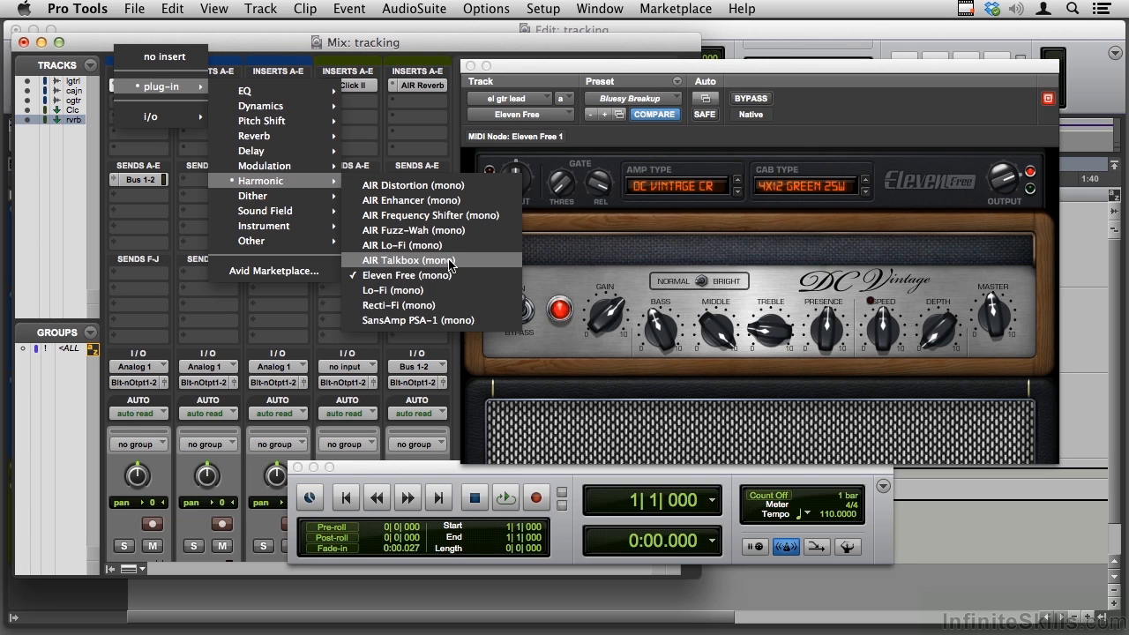
- Swap the insert for AIR Fuzz-Wah (mono) from the Harmonic plug-ins
left_click(406, 276)
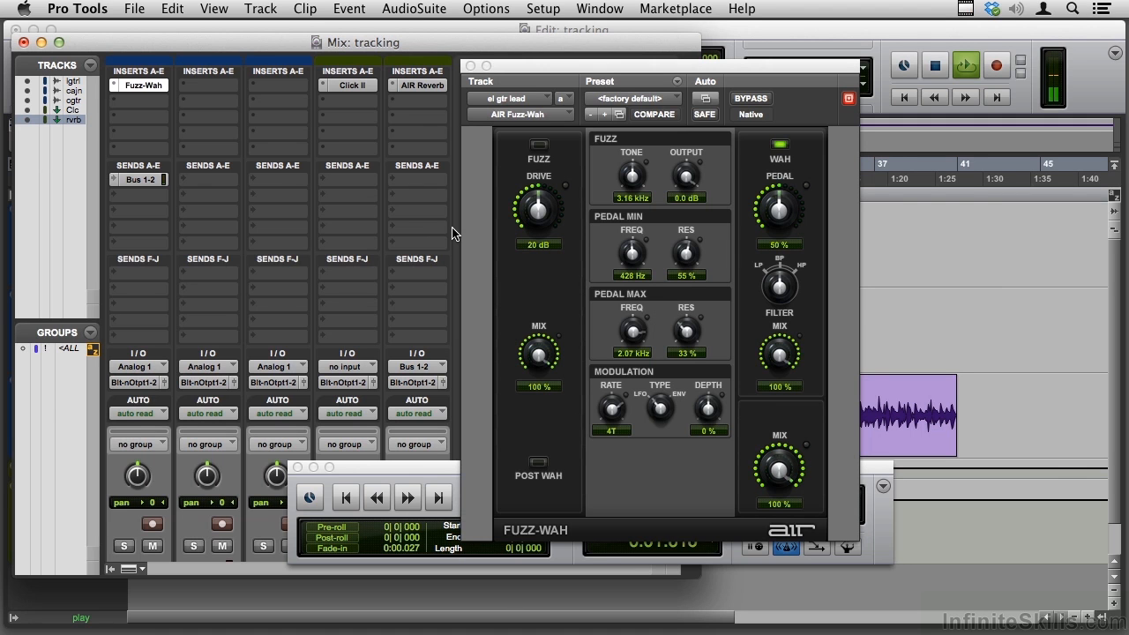
- Load the 10 Low Wah preset into Fuzz-Wah and audition it with playback
left_click(951, 67)
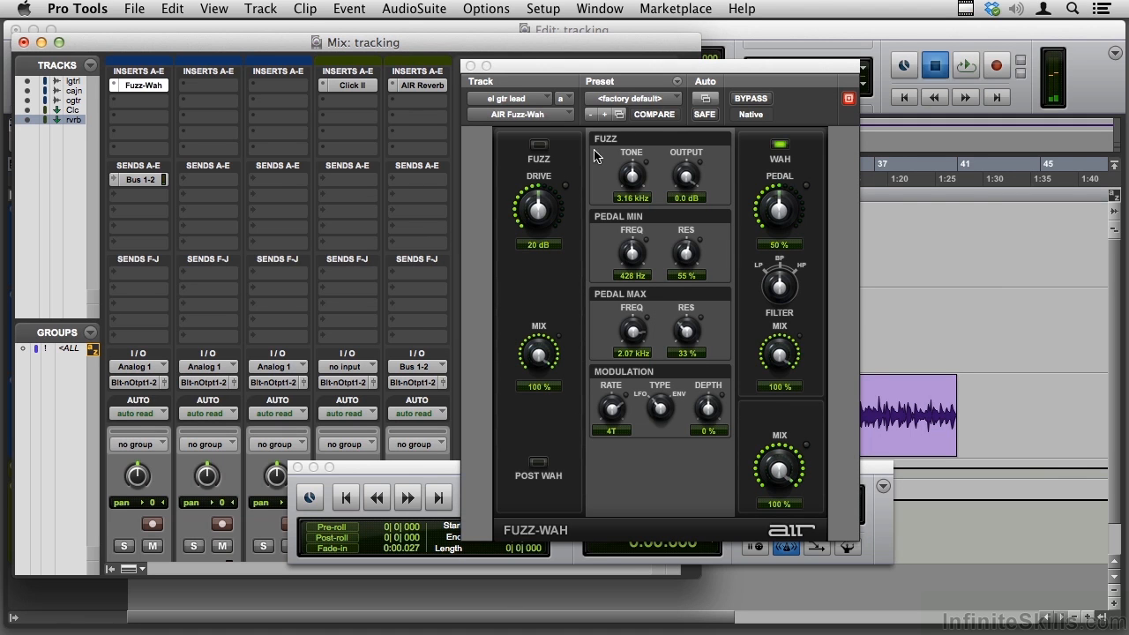
left_click(632, 98)
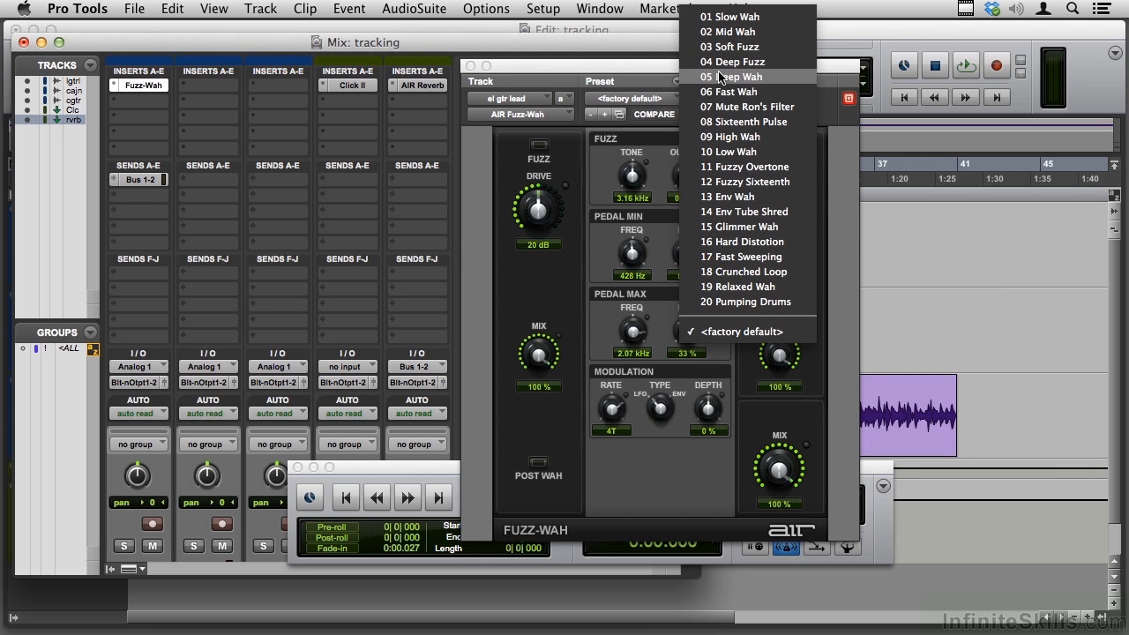
mouse_move(725, 138)
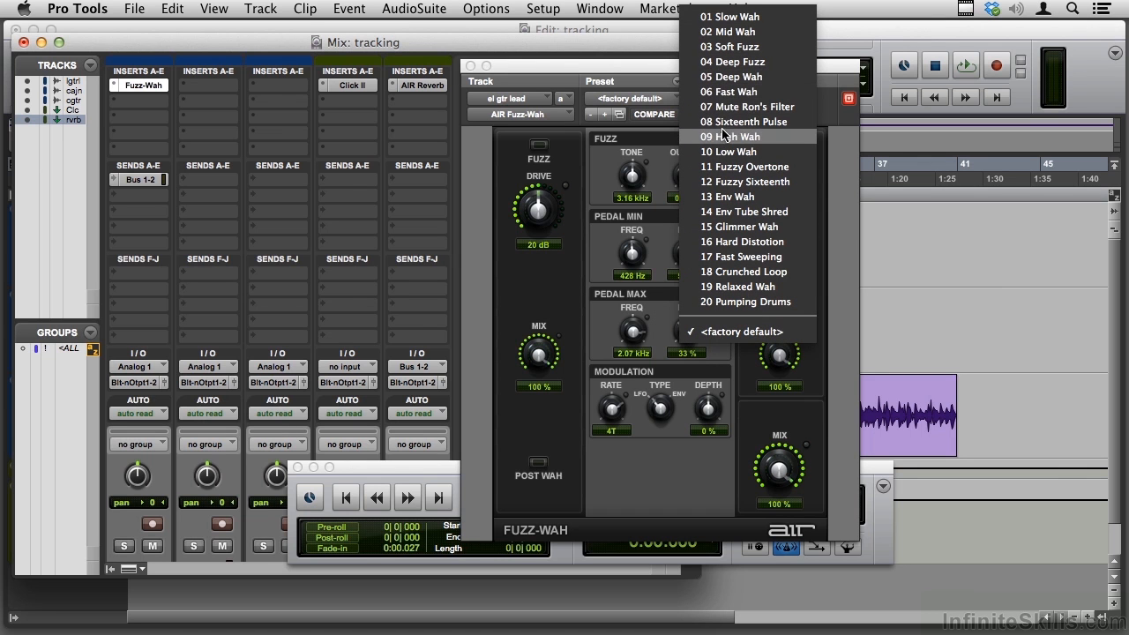
left_click(723, 152)
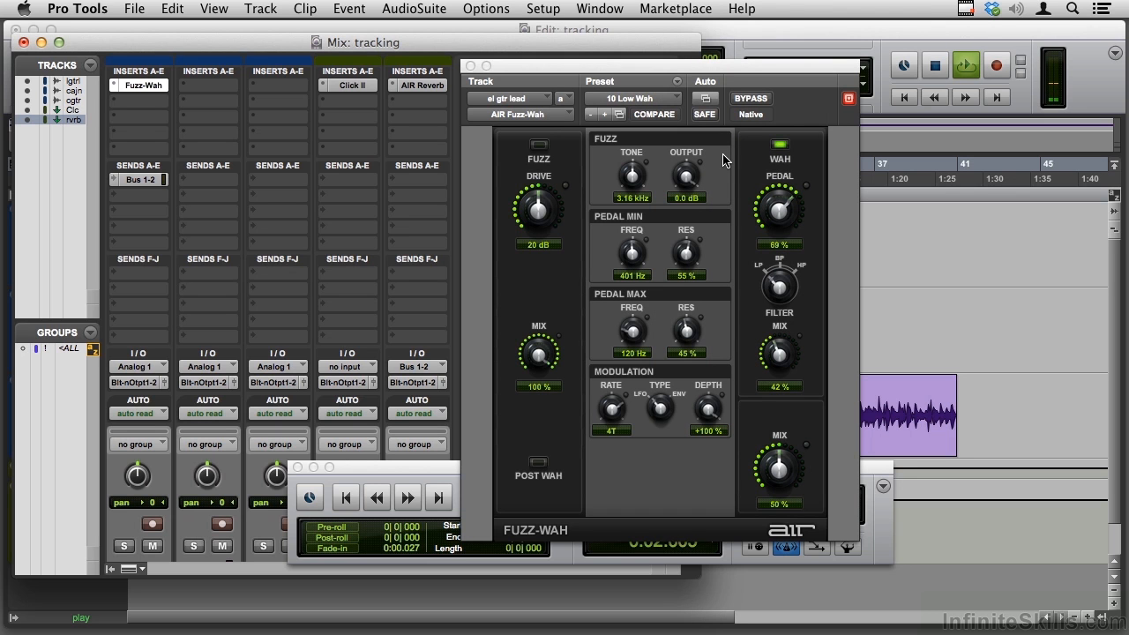
left_click(934, 65)
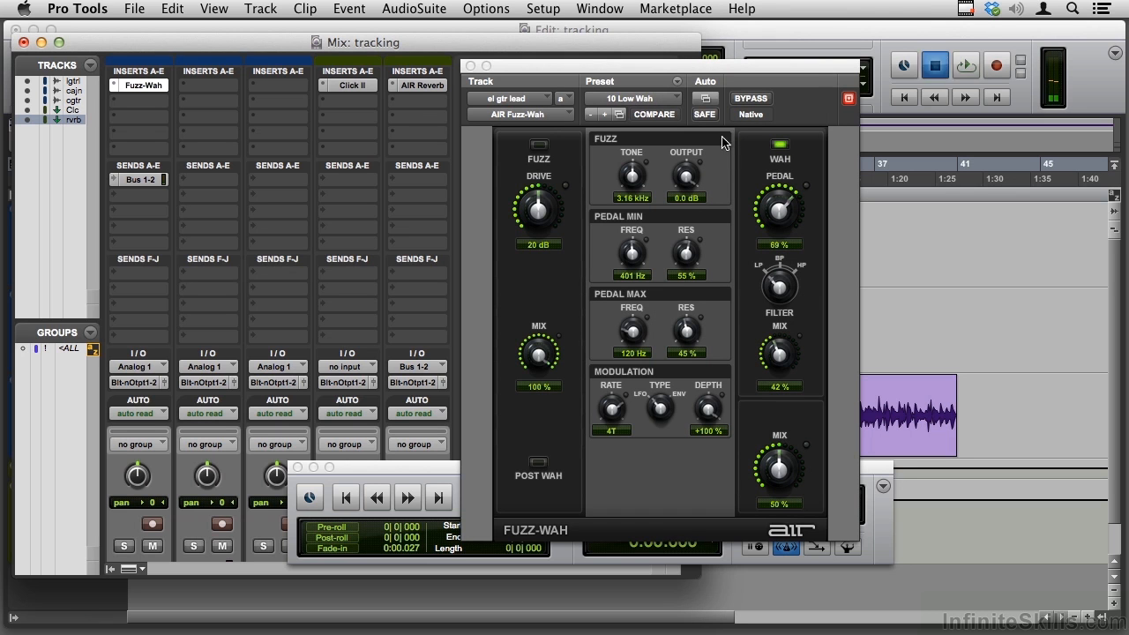
left_click(632, 99)
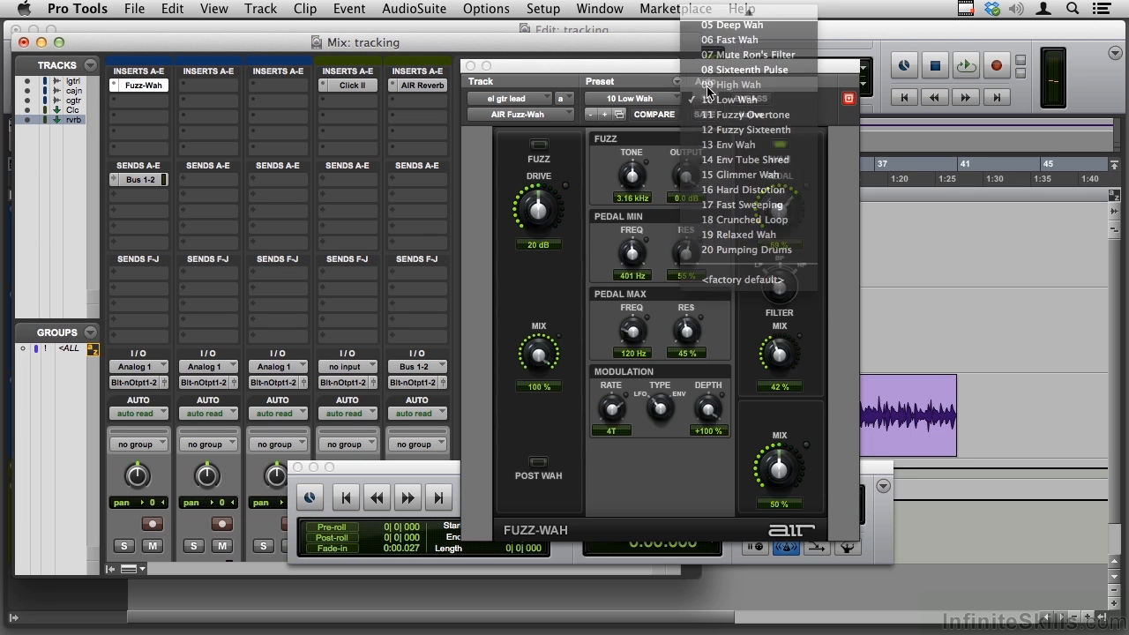
- Load the 09 High Wah preset, switch the fuzz stage on, and raise its Drive knob
left_click(730, 85)
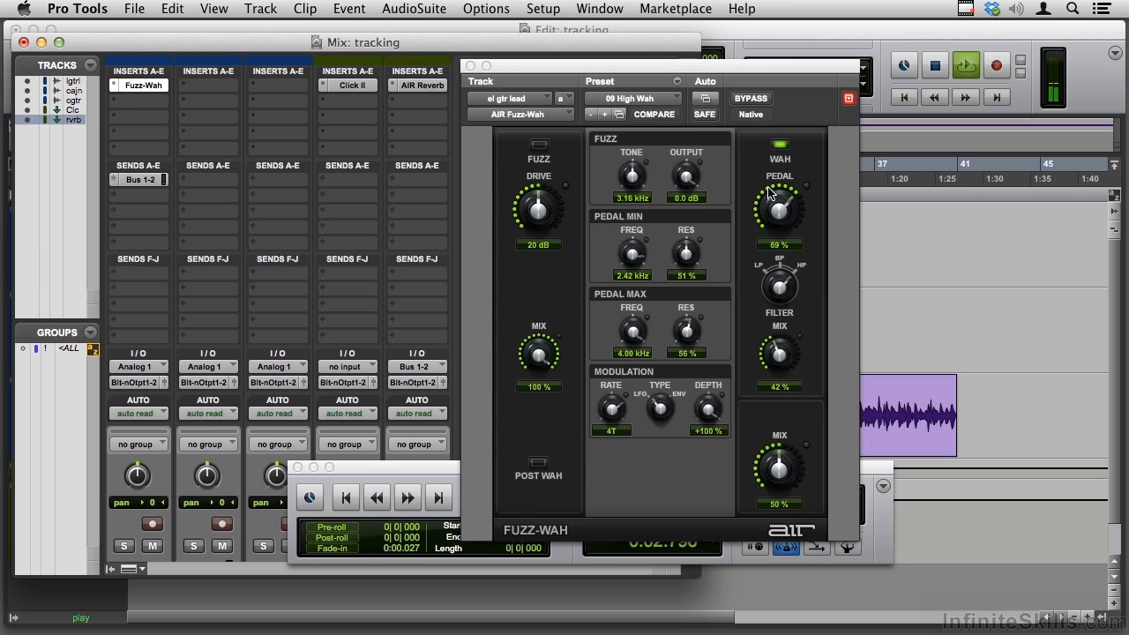
left_click_drag(780, 208, 779, 185)
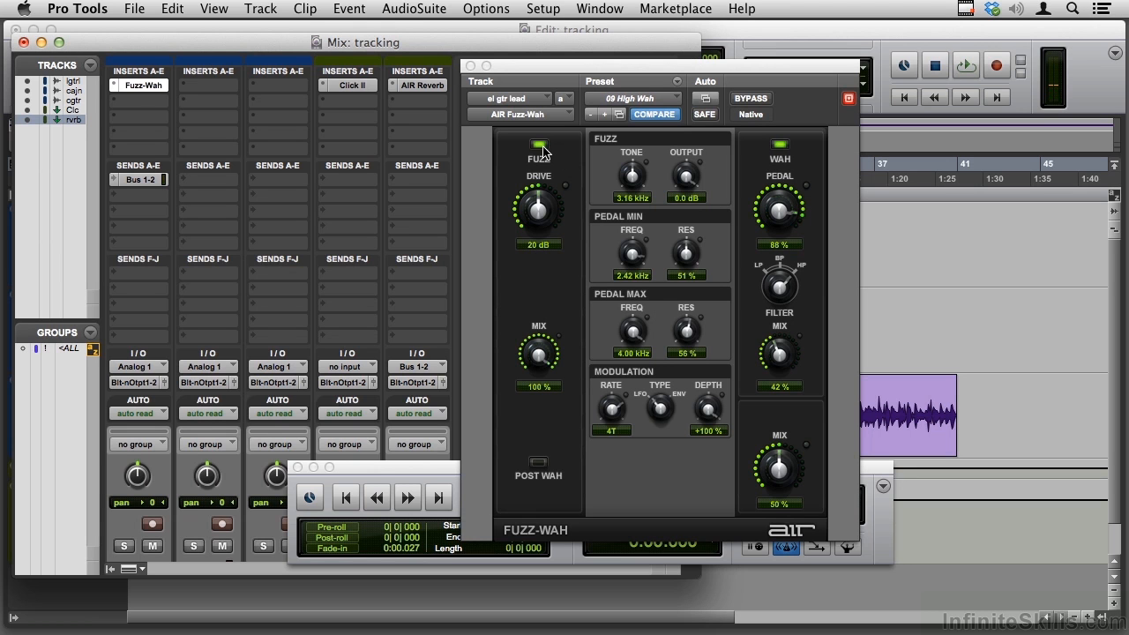
left_click(967, 67)
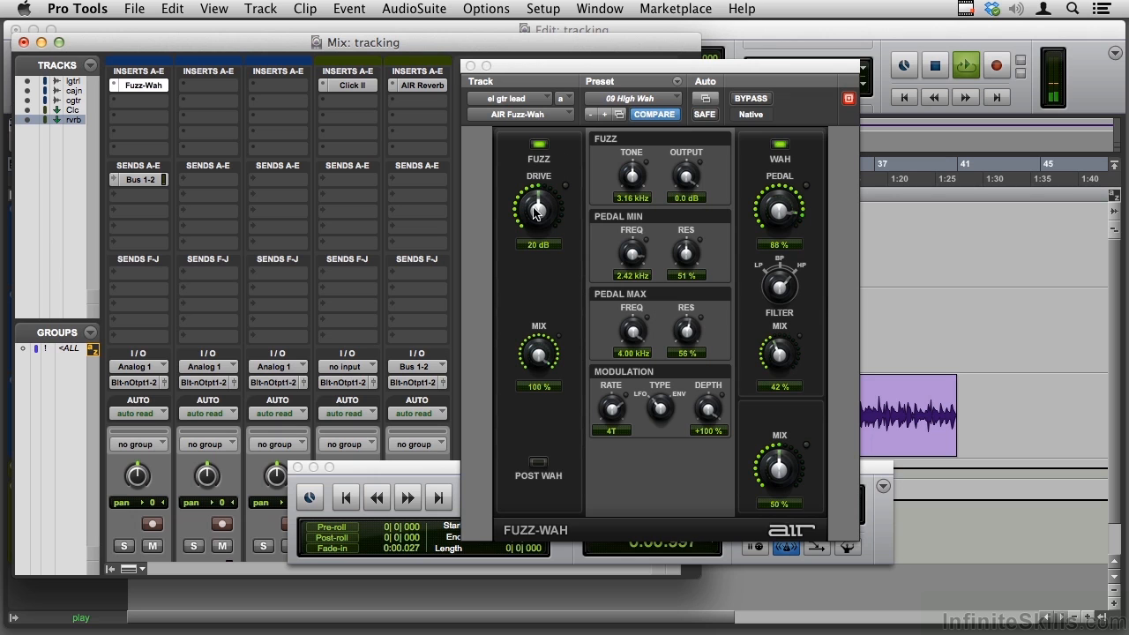
left_click_drag(538, 210, 537, 185)
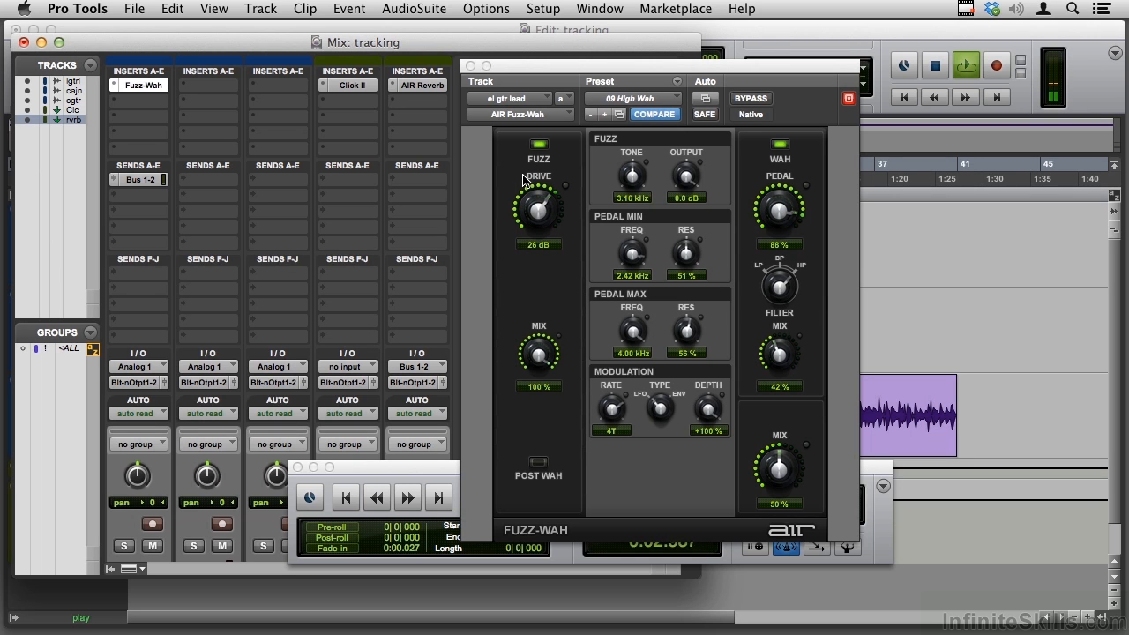